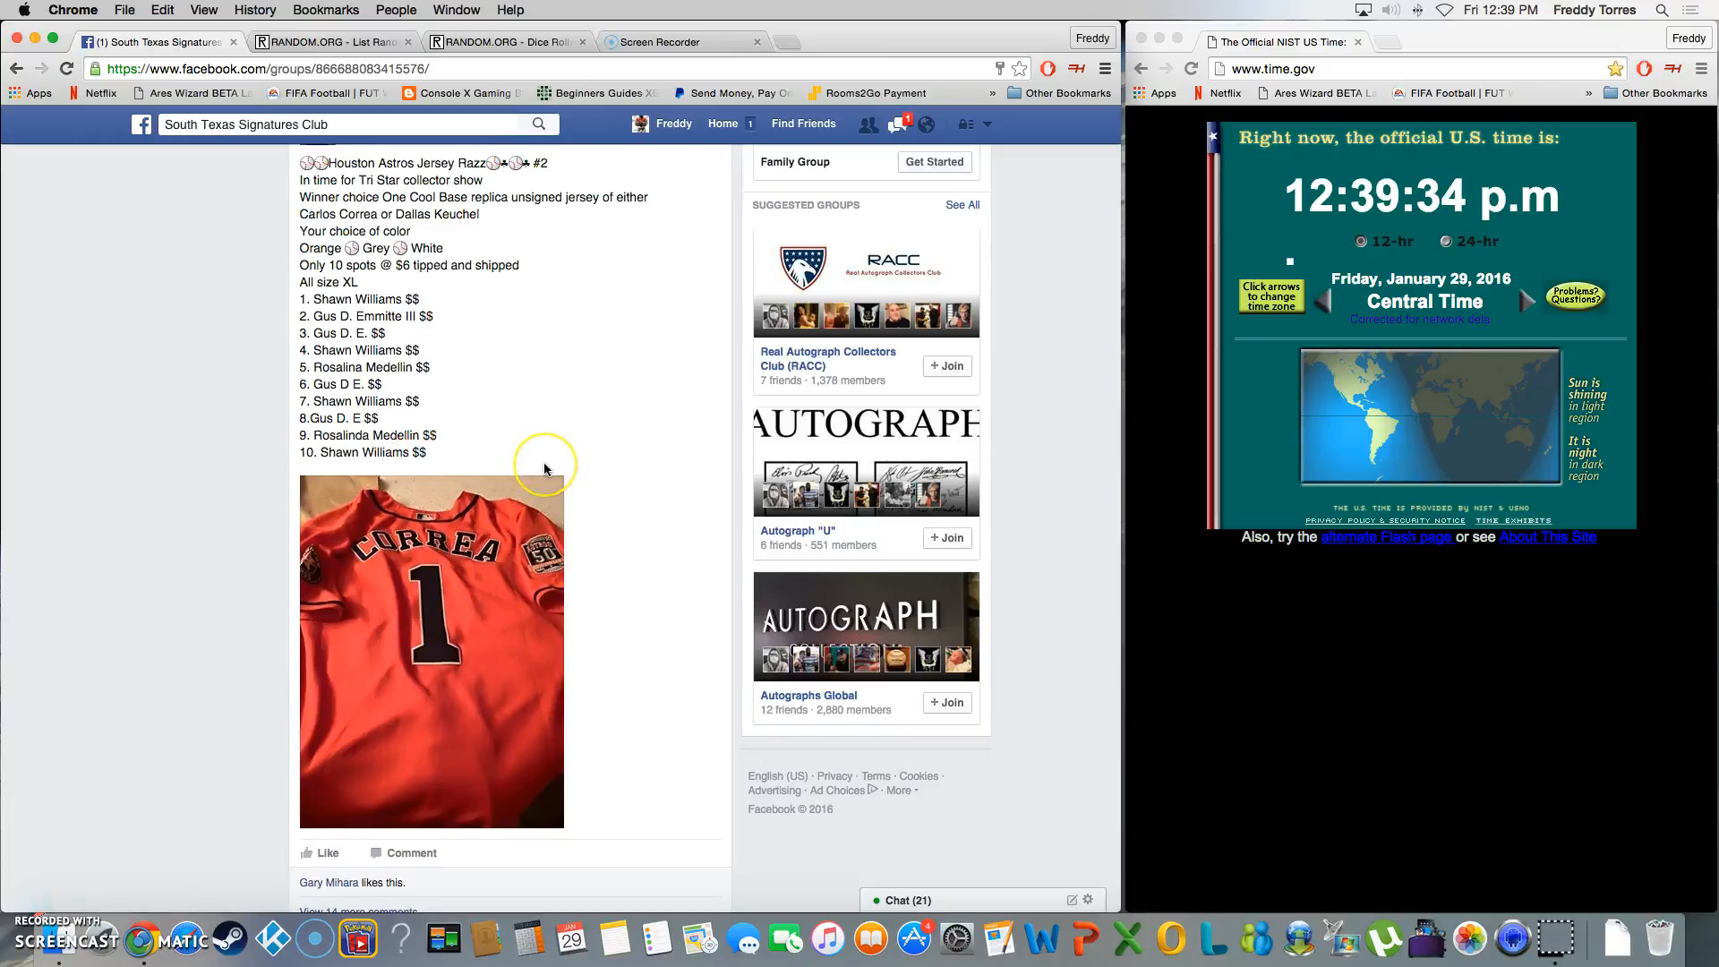
Copy the ten numbered names from the Astros jersey raffle post, then scroll to the comments
scroll(up, 3)
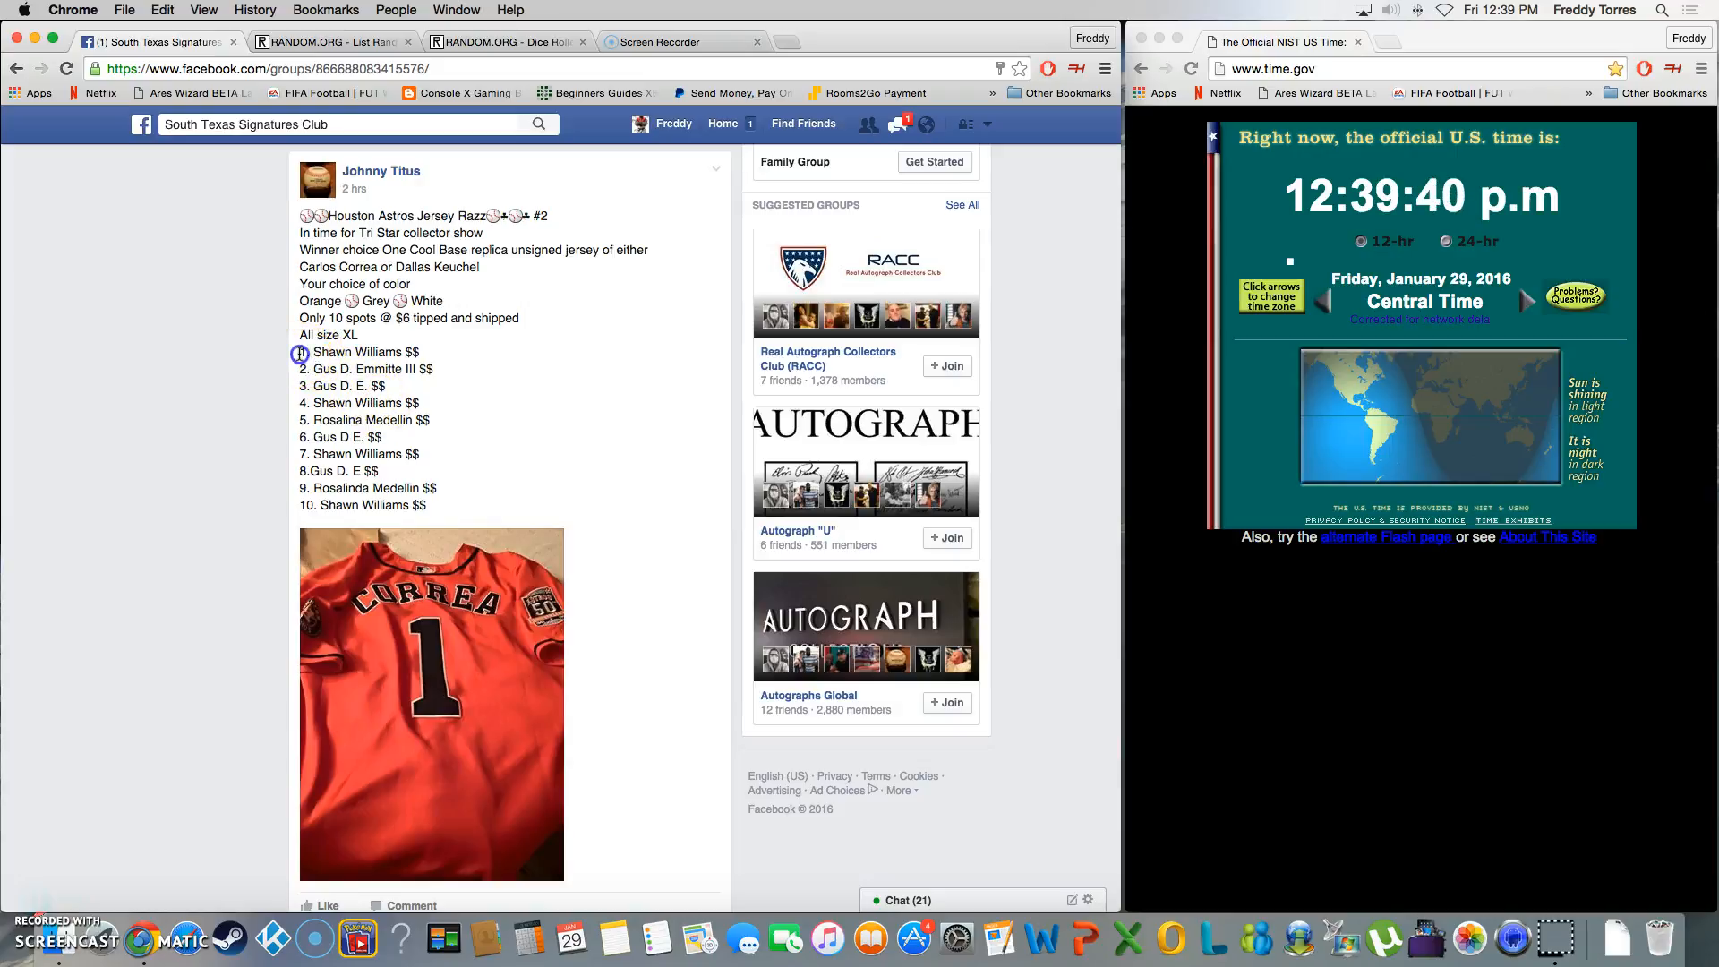
right_click(362, 420)
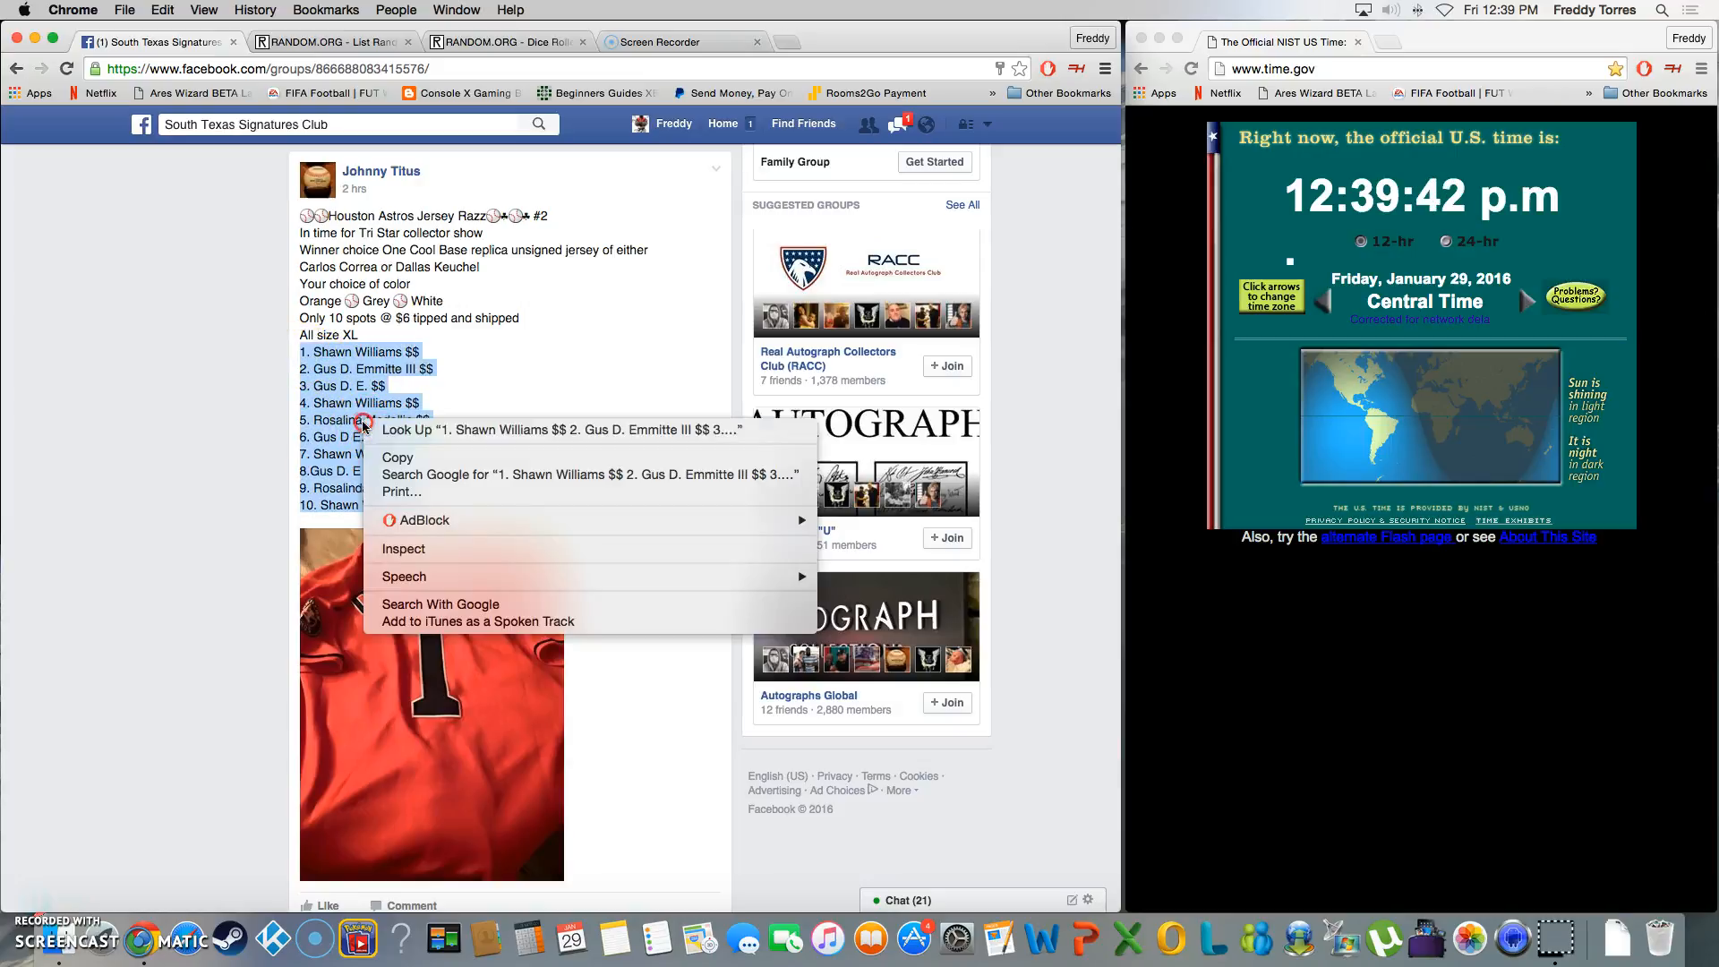
scroll(down, 3)
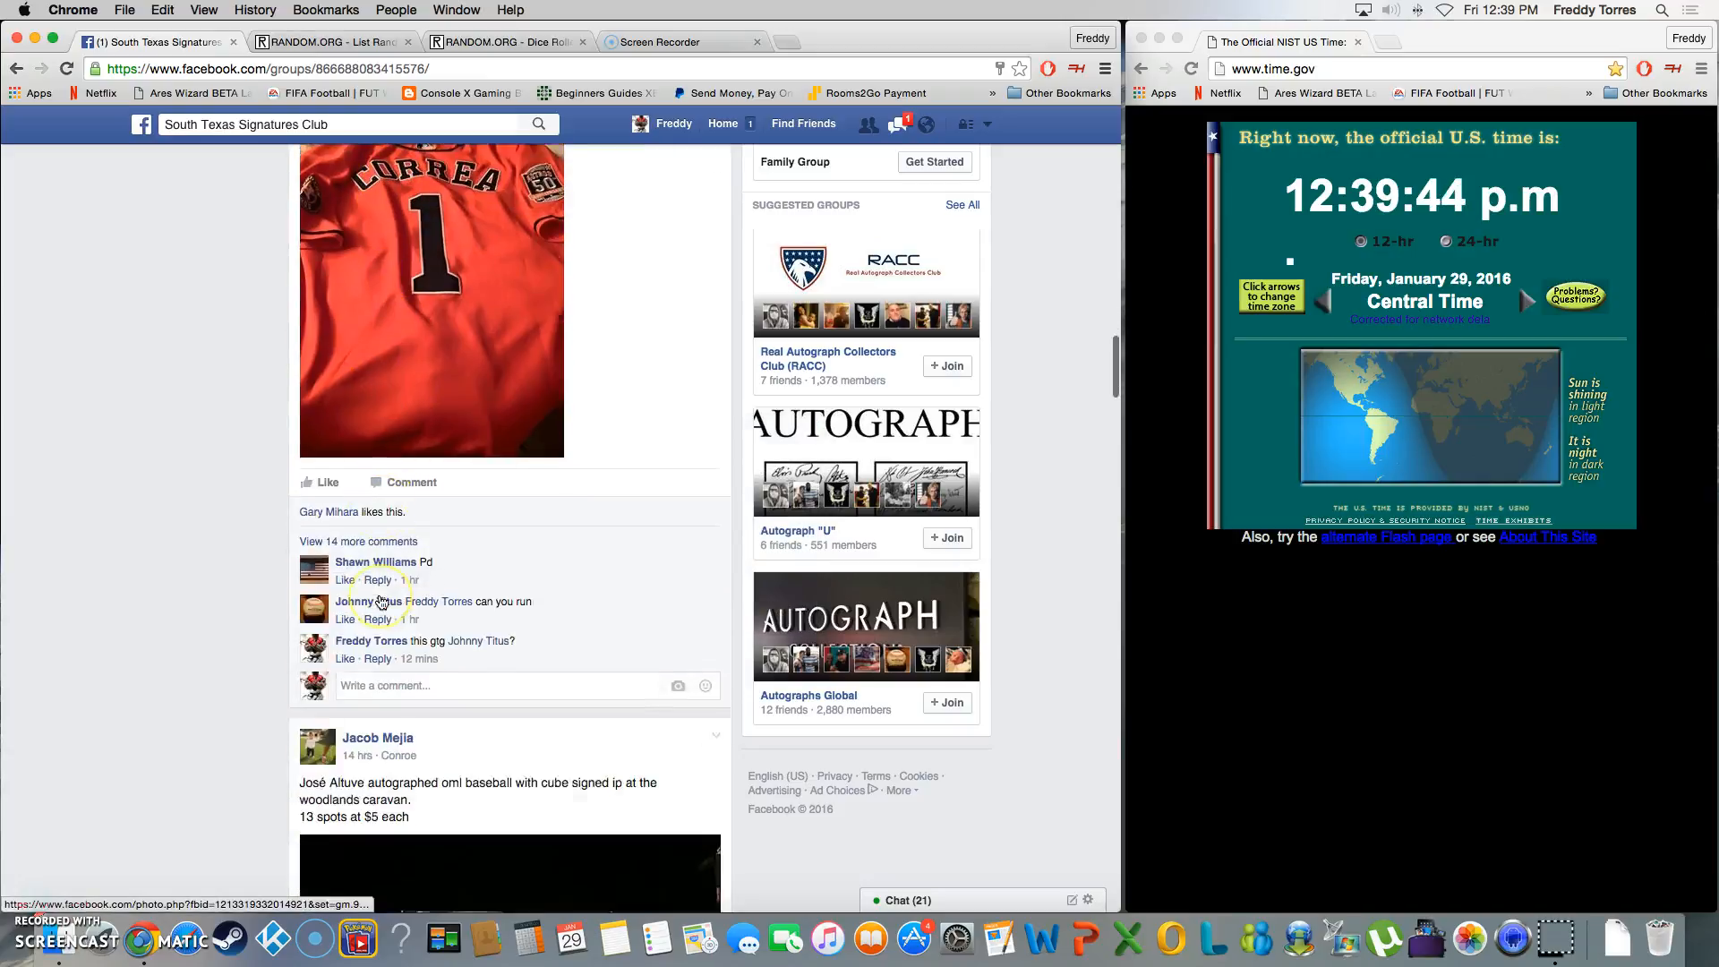
scroll(down, 3)
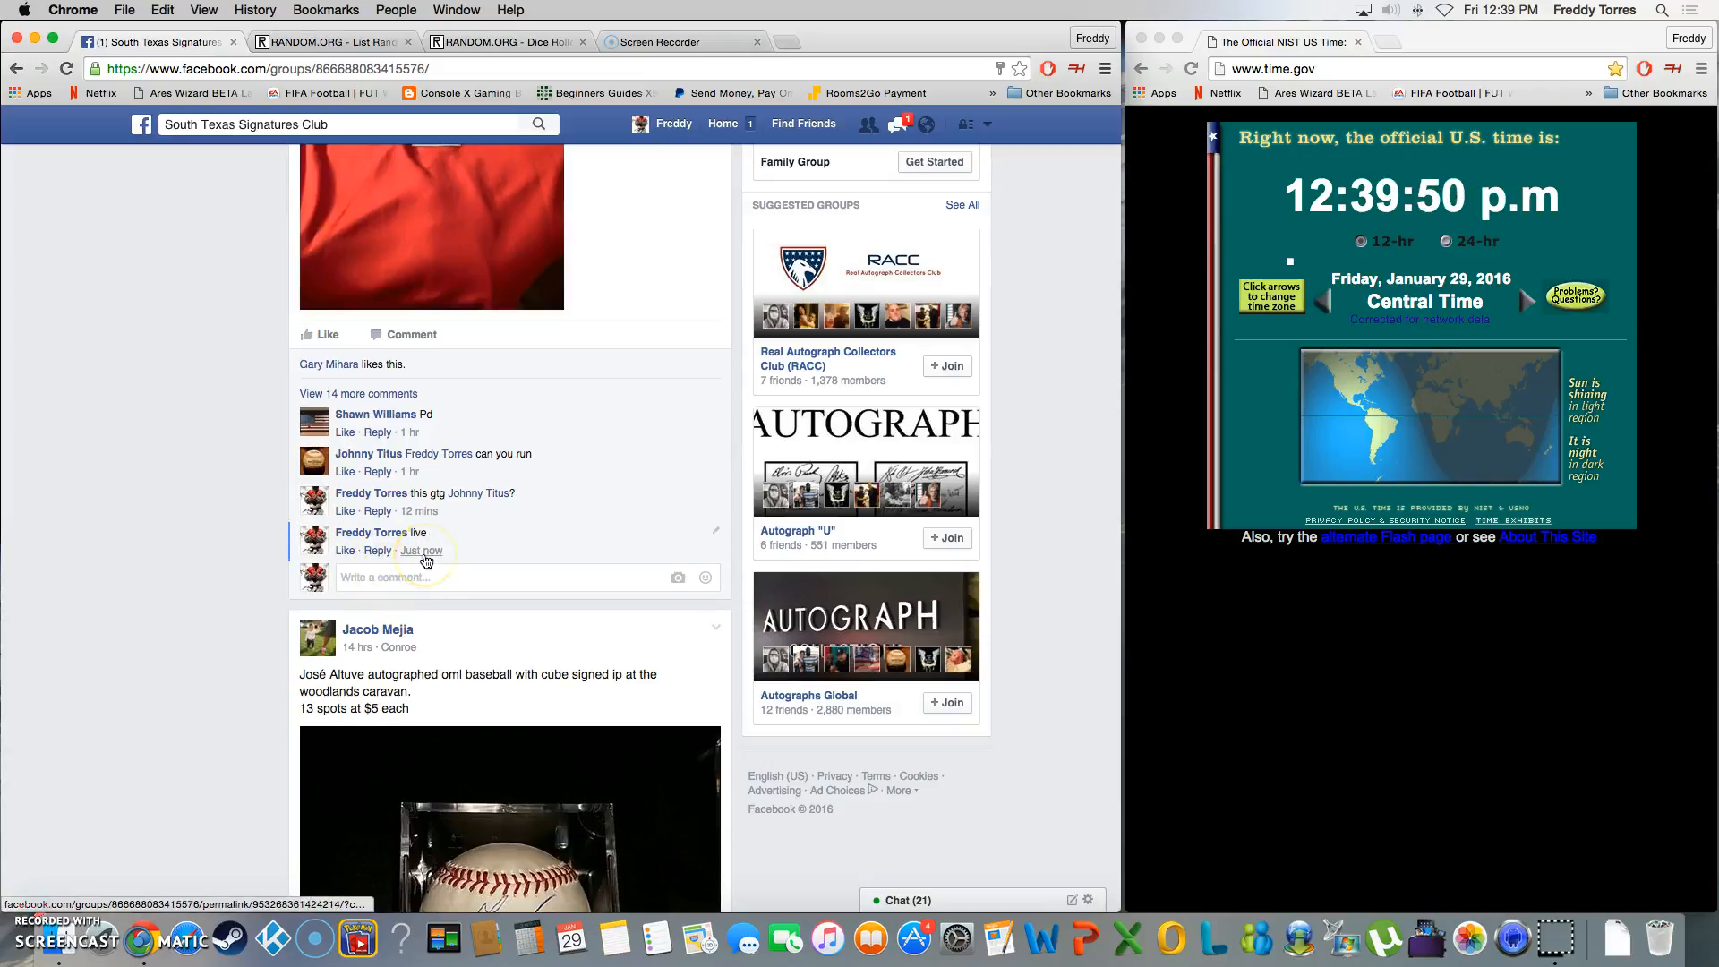
mouse_move(421, 550)
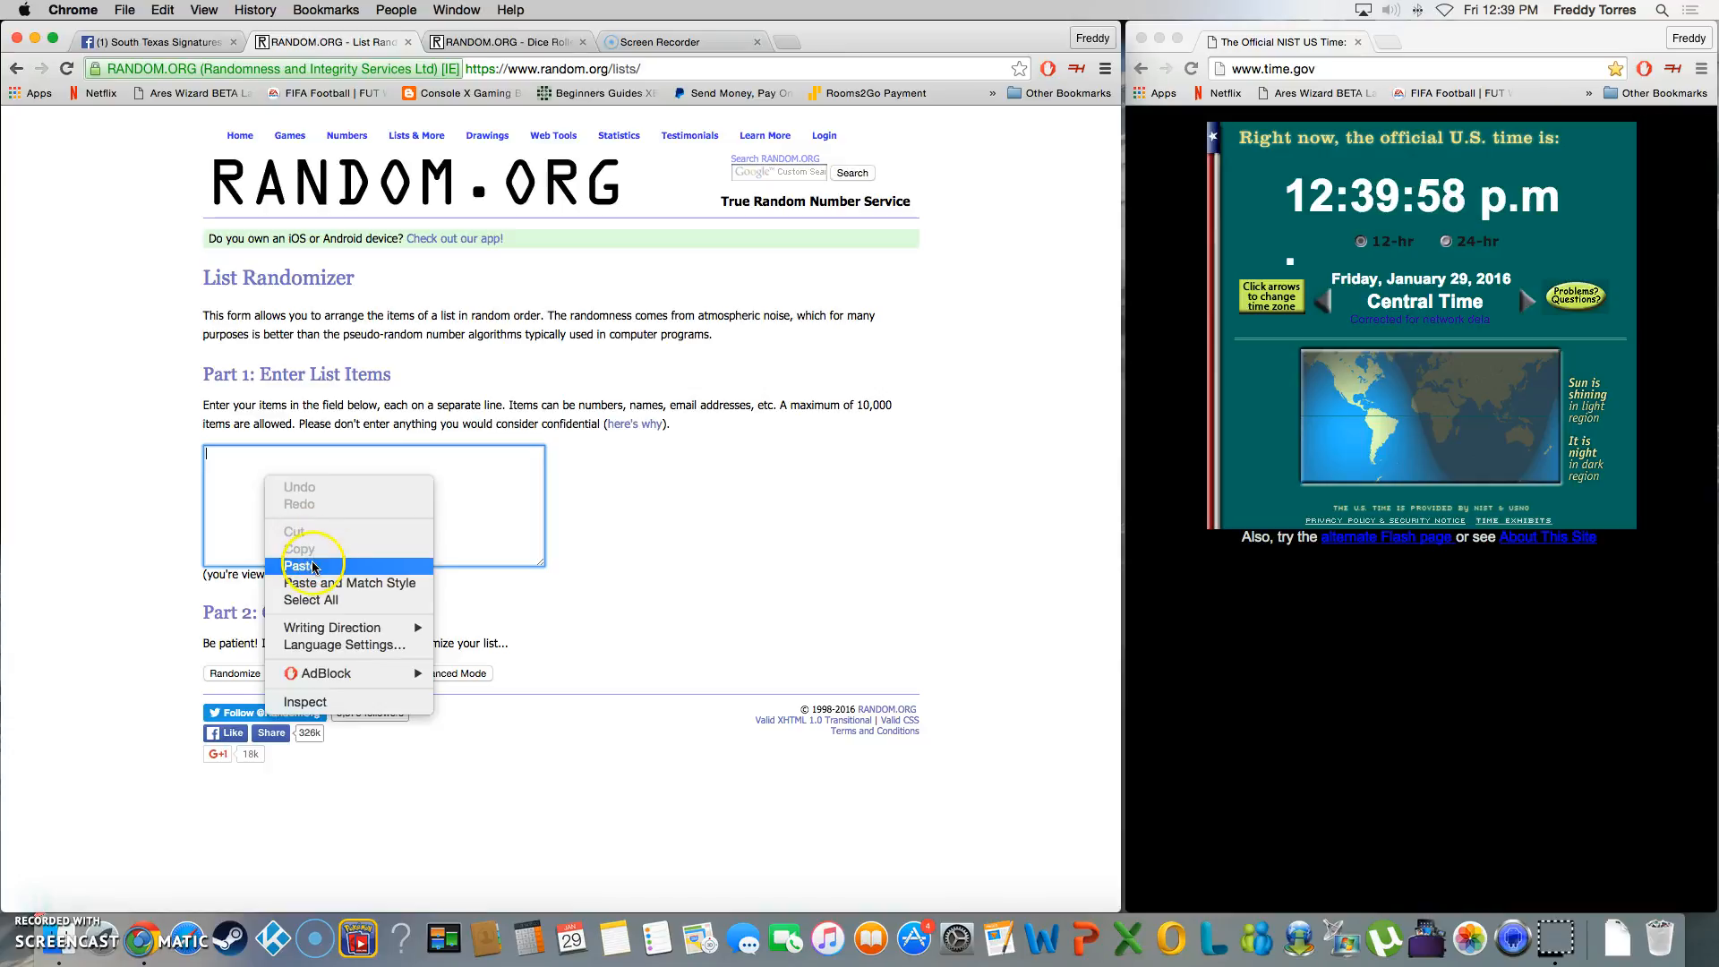
Paste the ten names into the list randomizer and roll two dice (six and four)
click(299, 565)
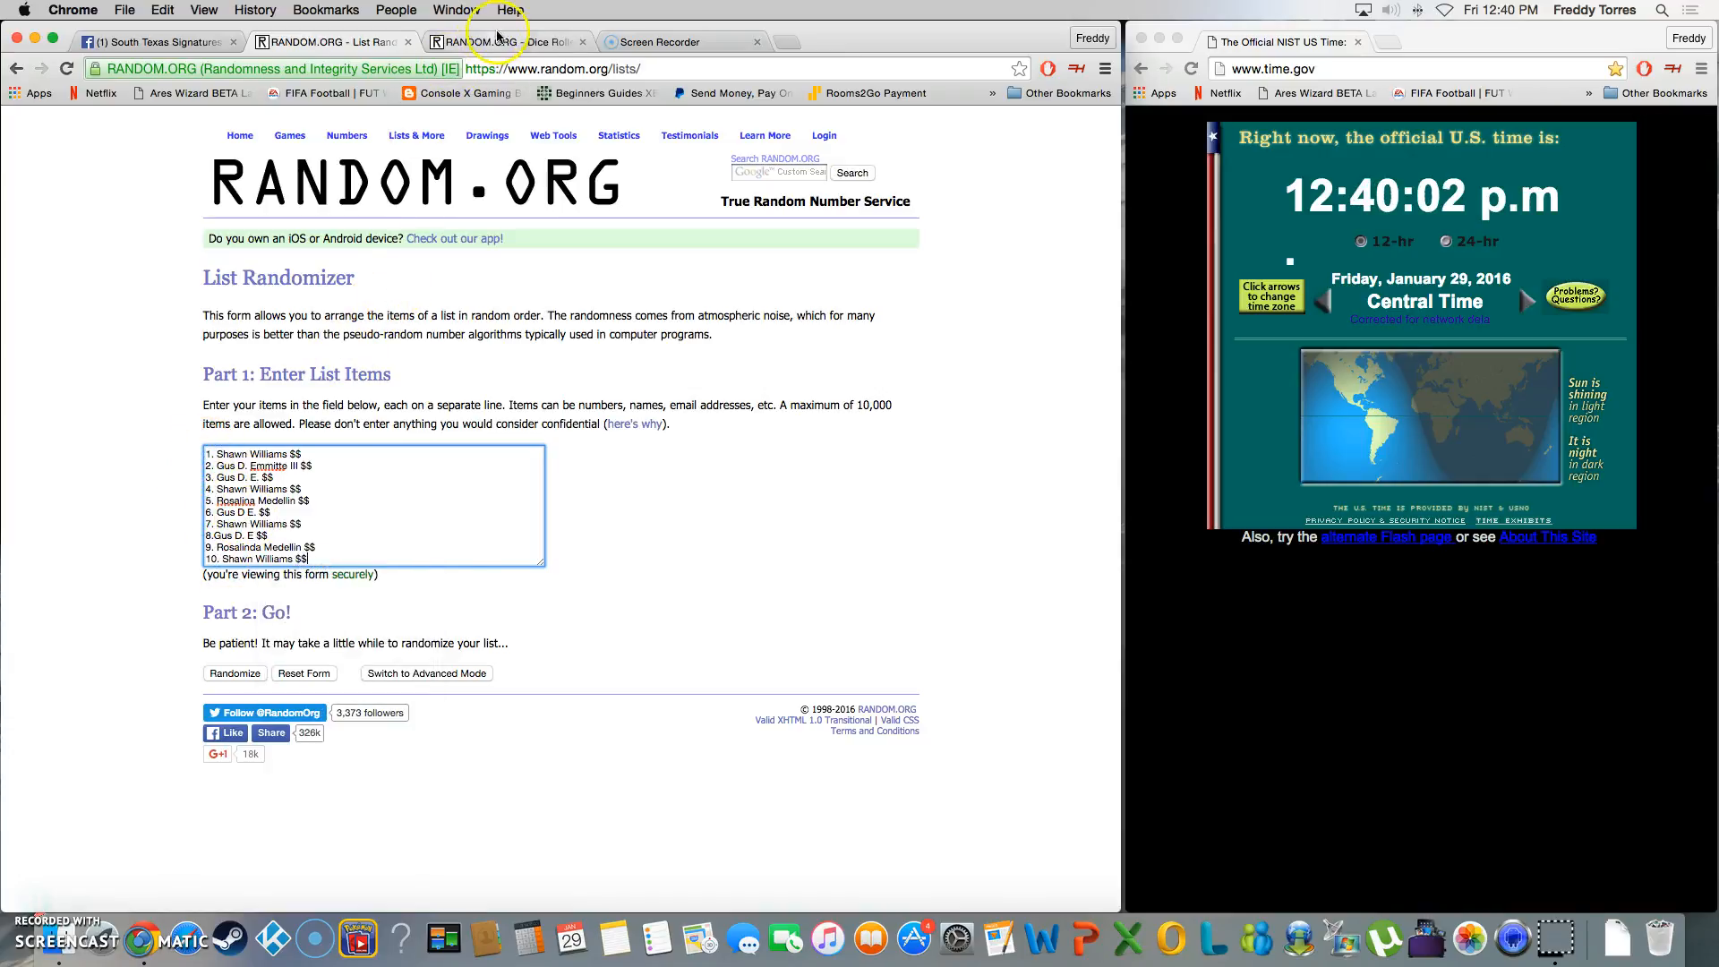
click(504, 42)
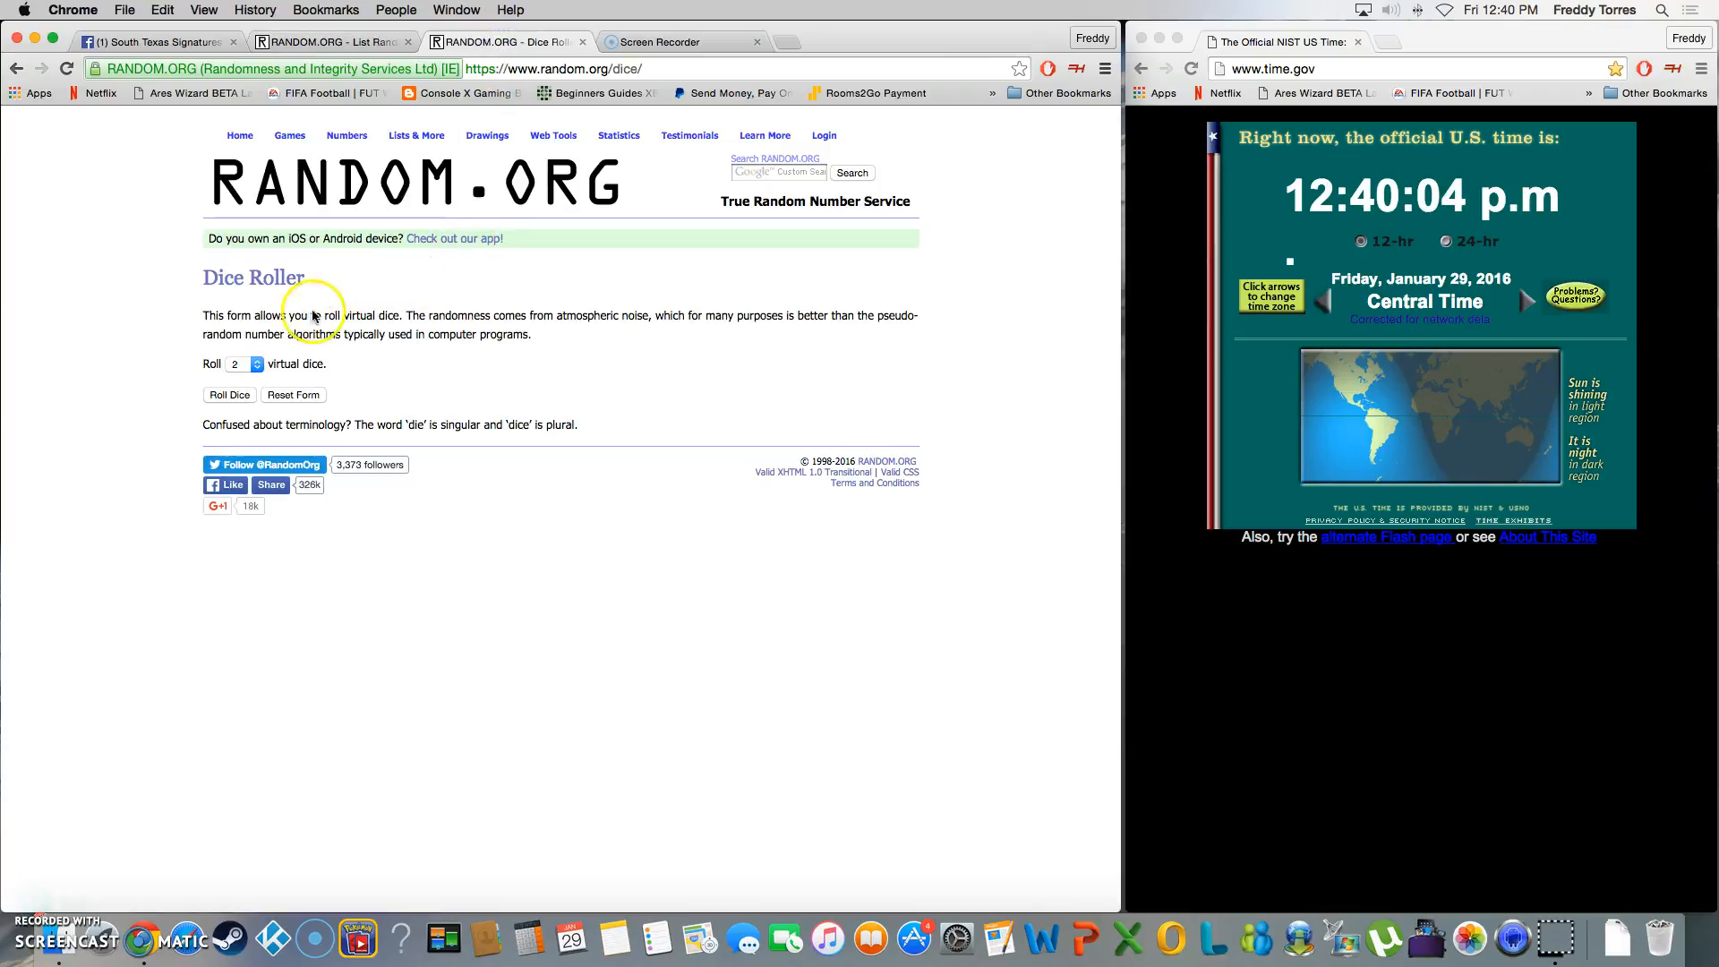
click(230, 395)
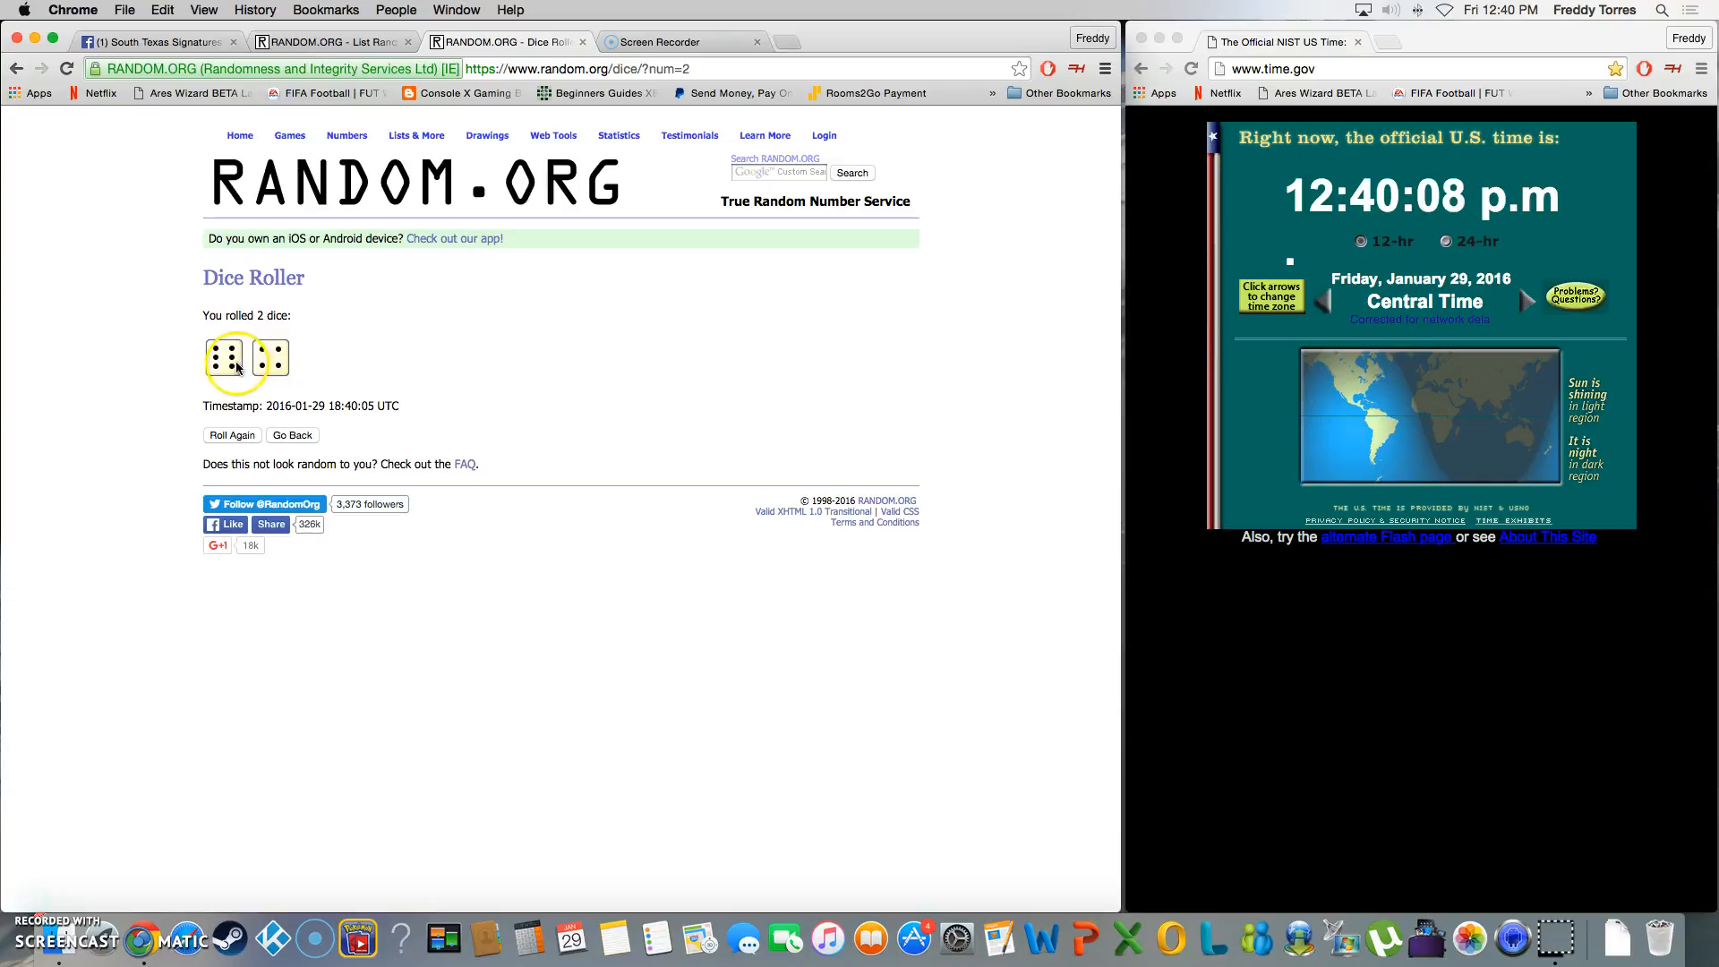
mouse_move(630, 83)
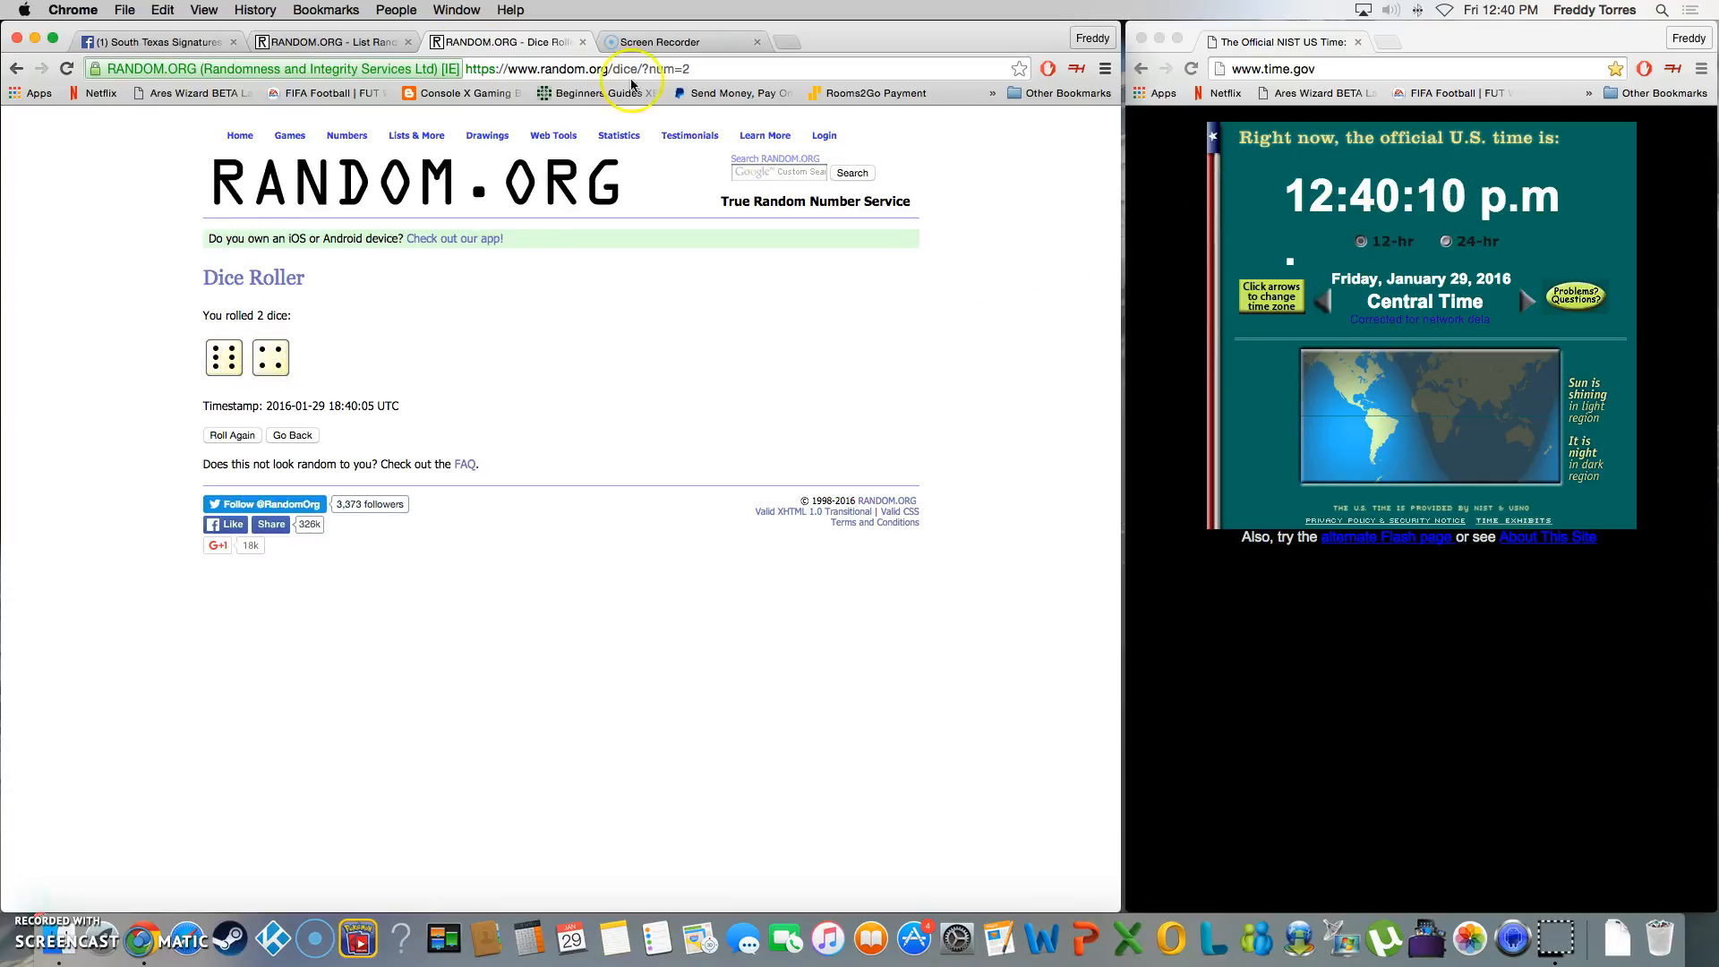
click(329, 42)
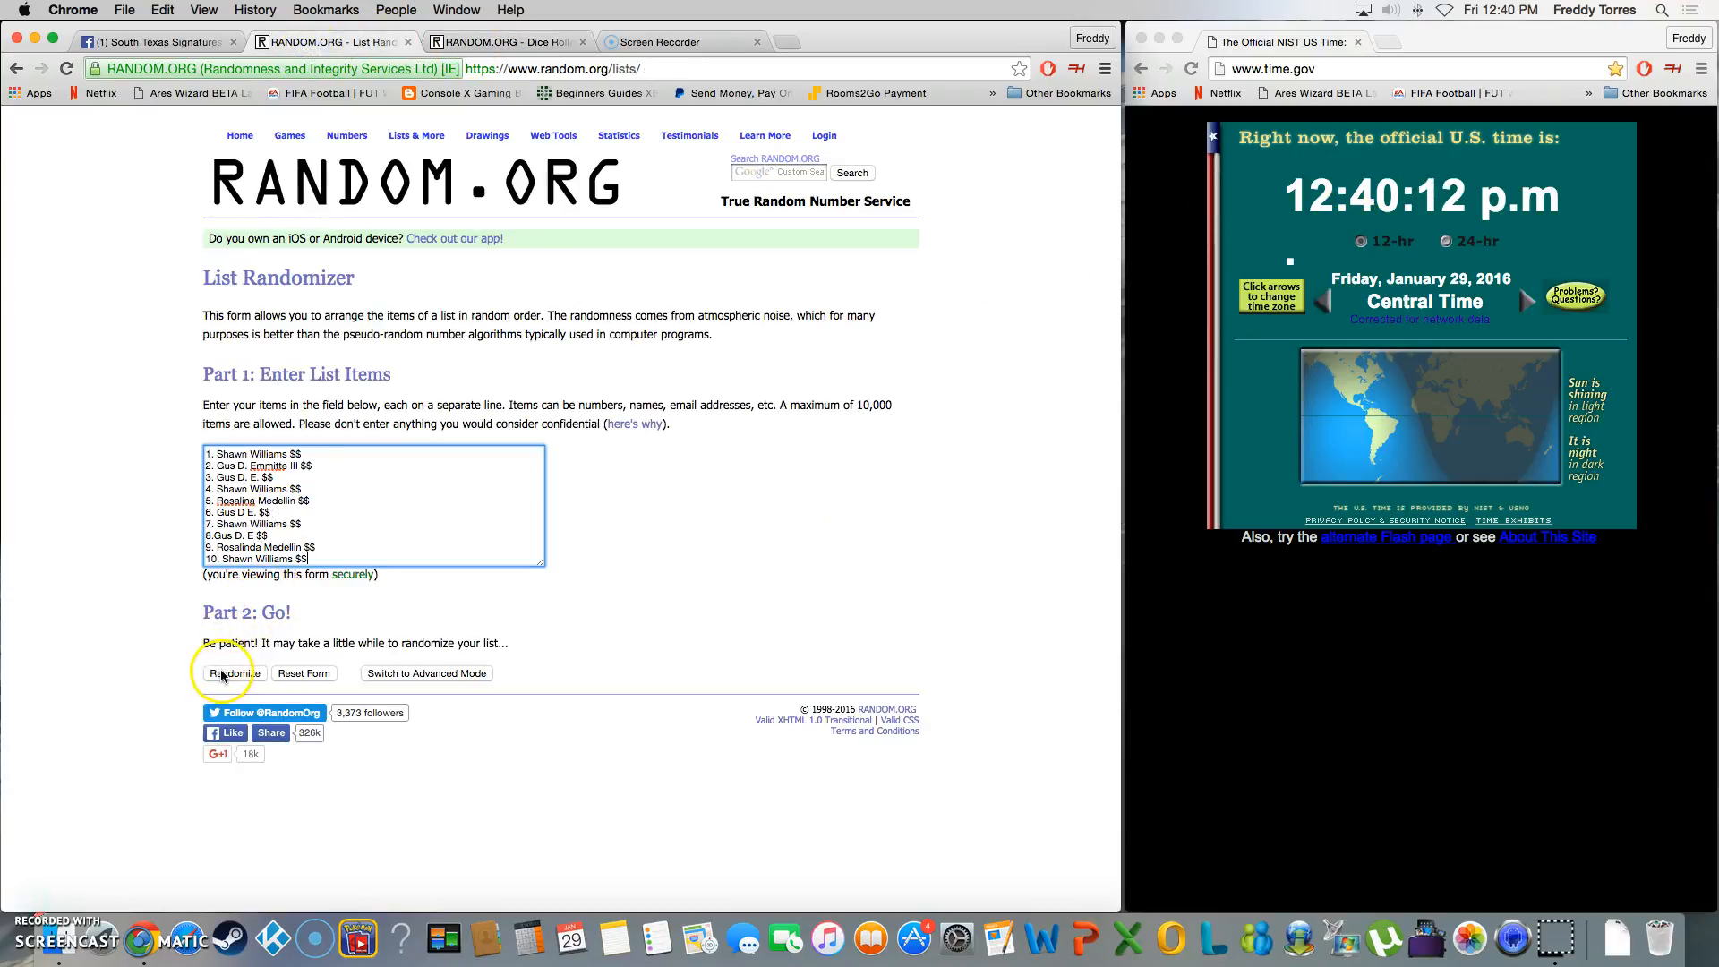
Randomize the name list, reshuffle until it reads 9 times, then view the six-and-four dice result
click(233, 674)
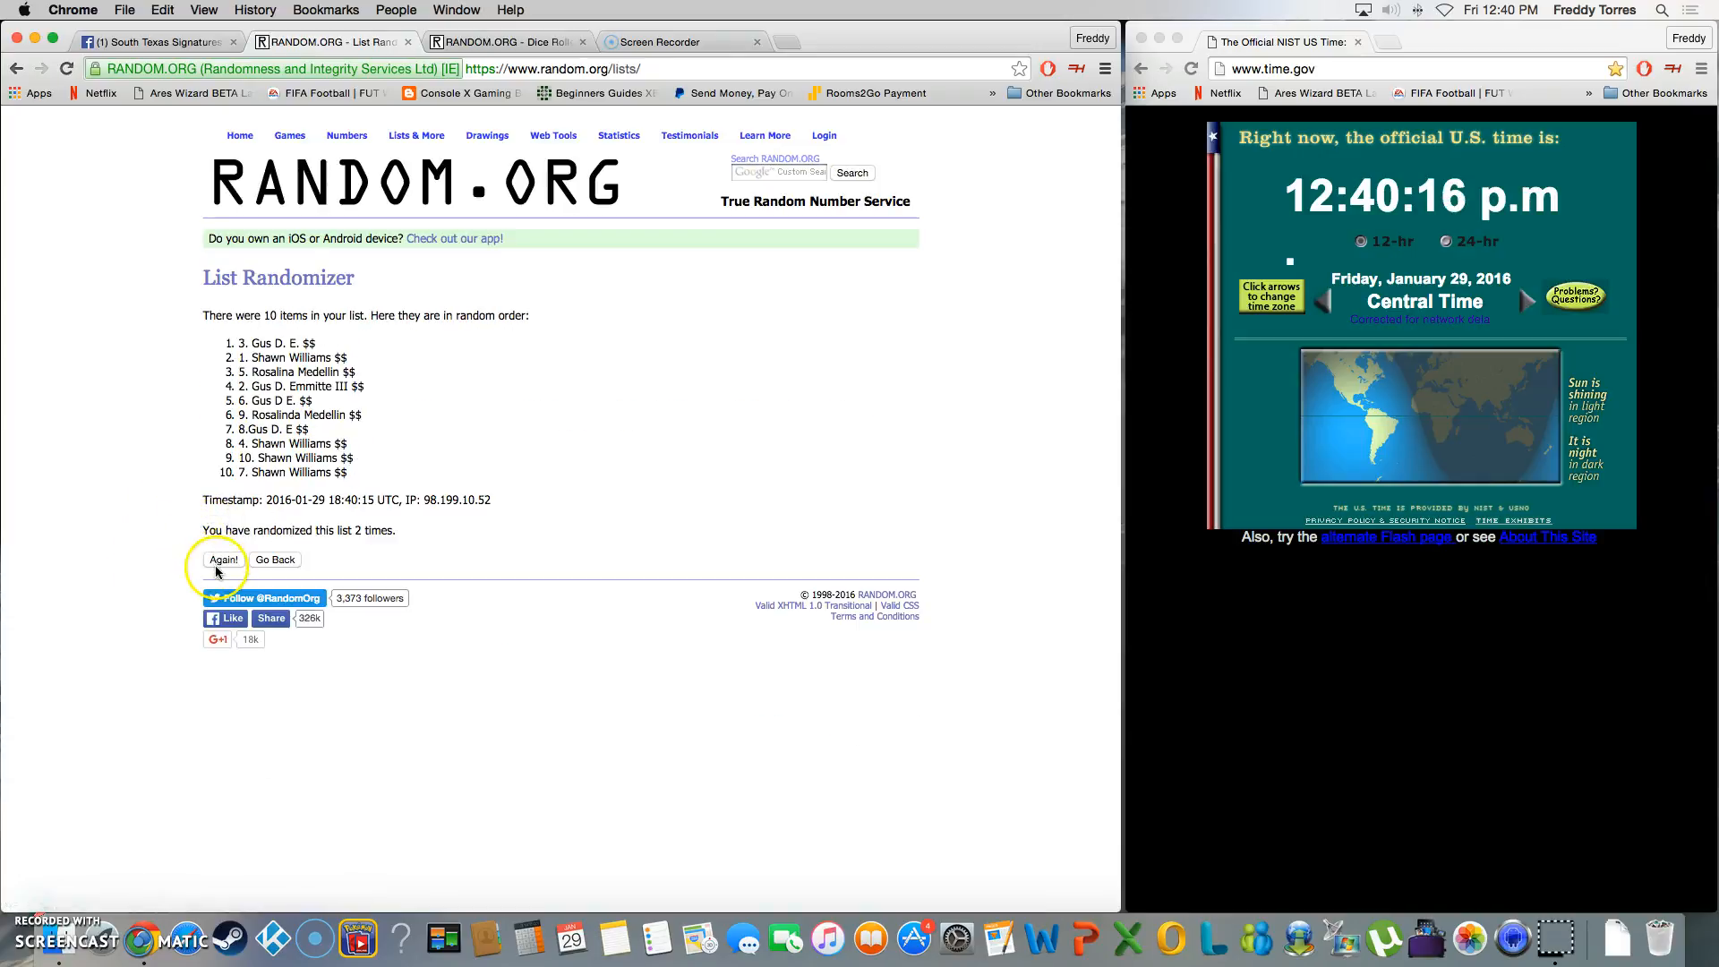
click(223, 558)
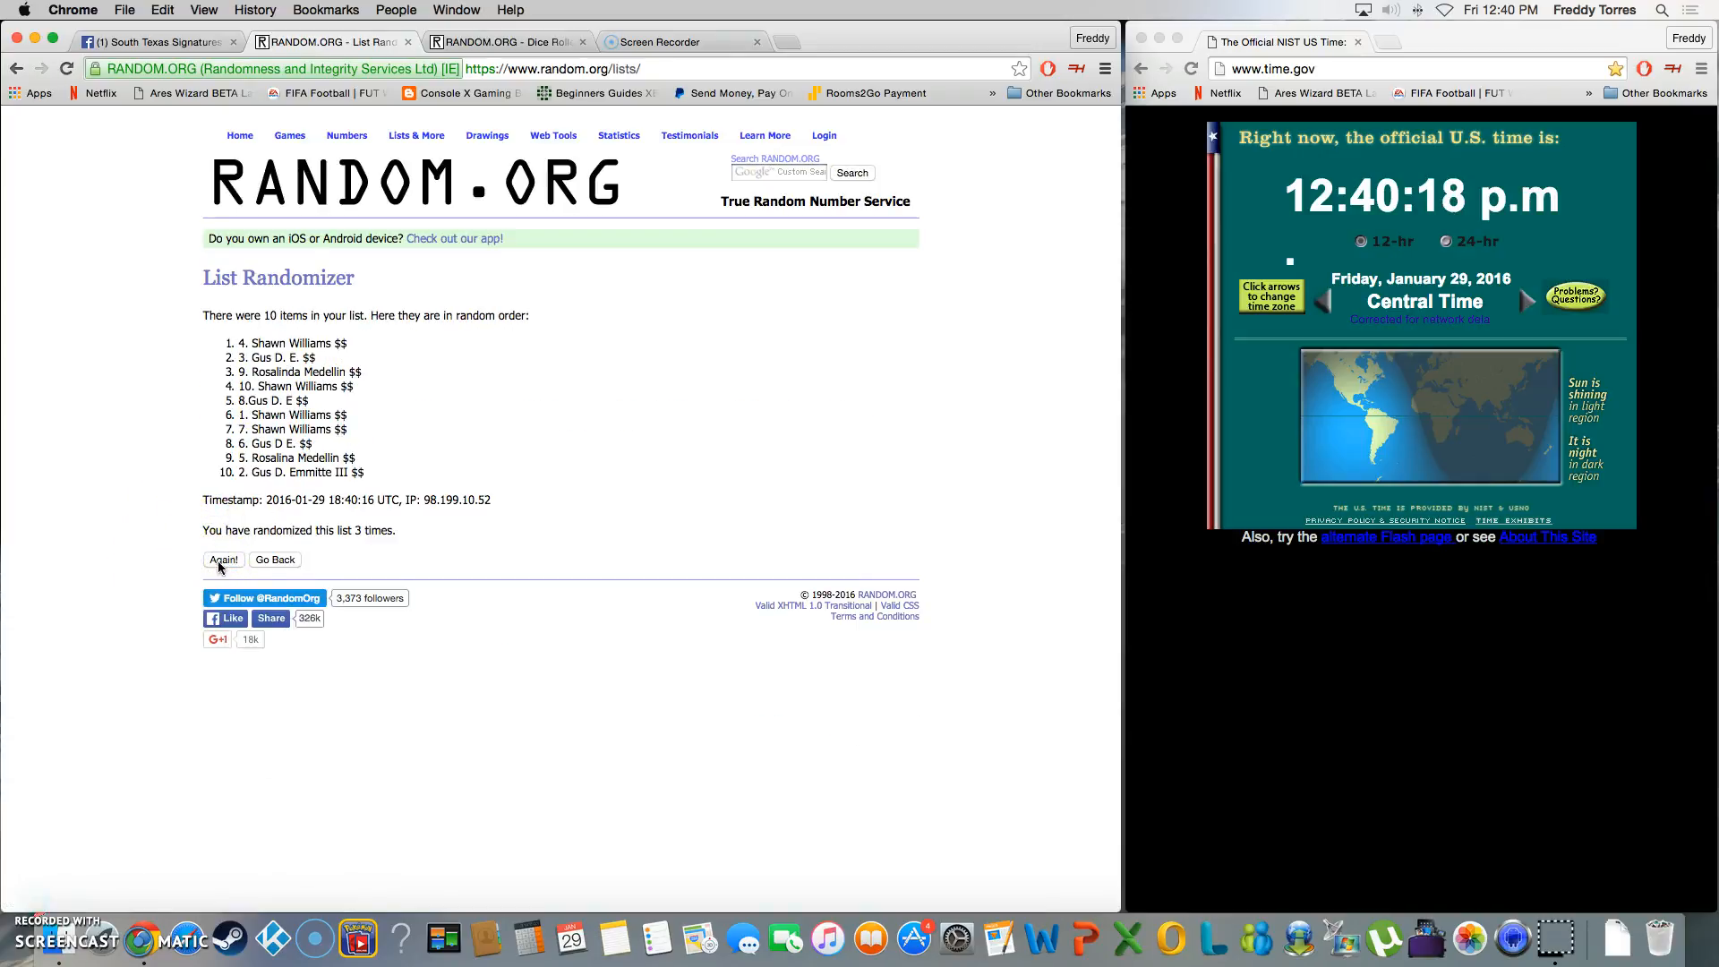
click(223, 559)
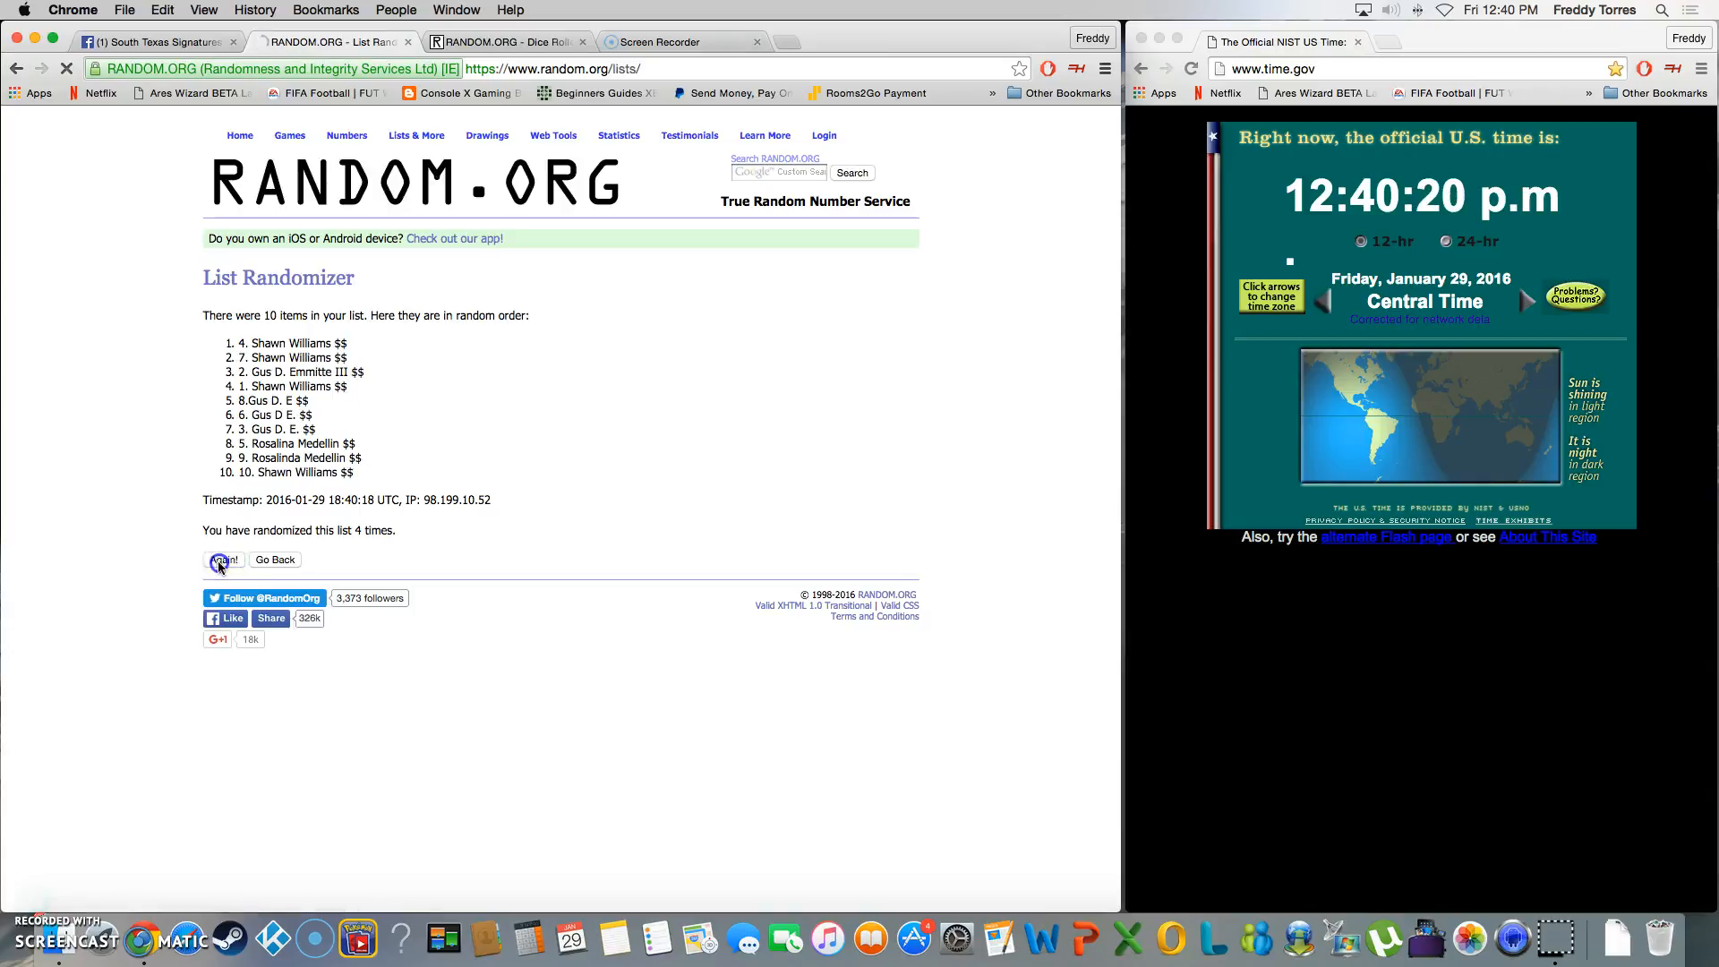
click(223, 561)
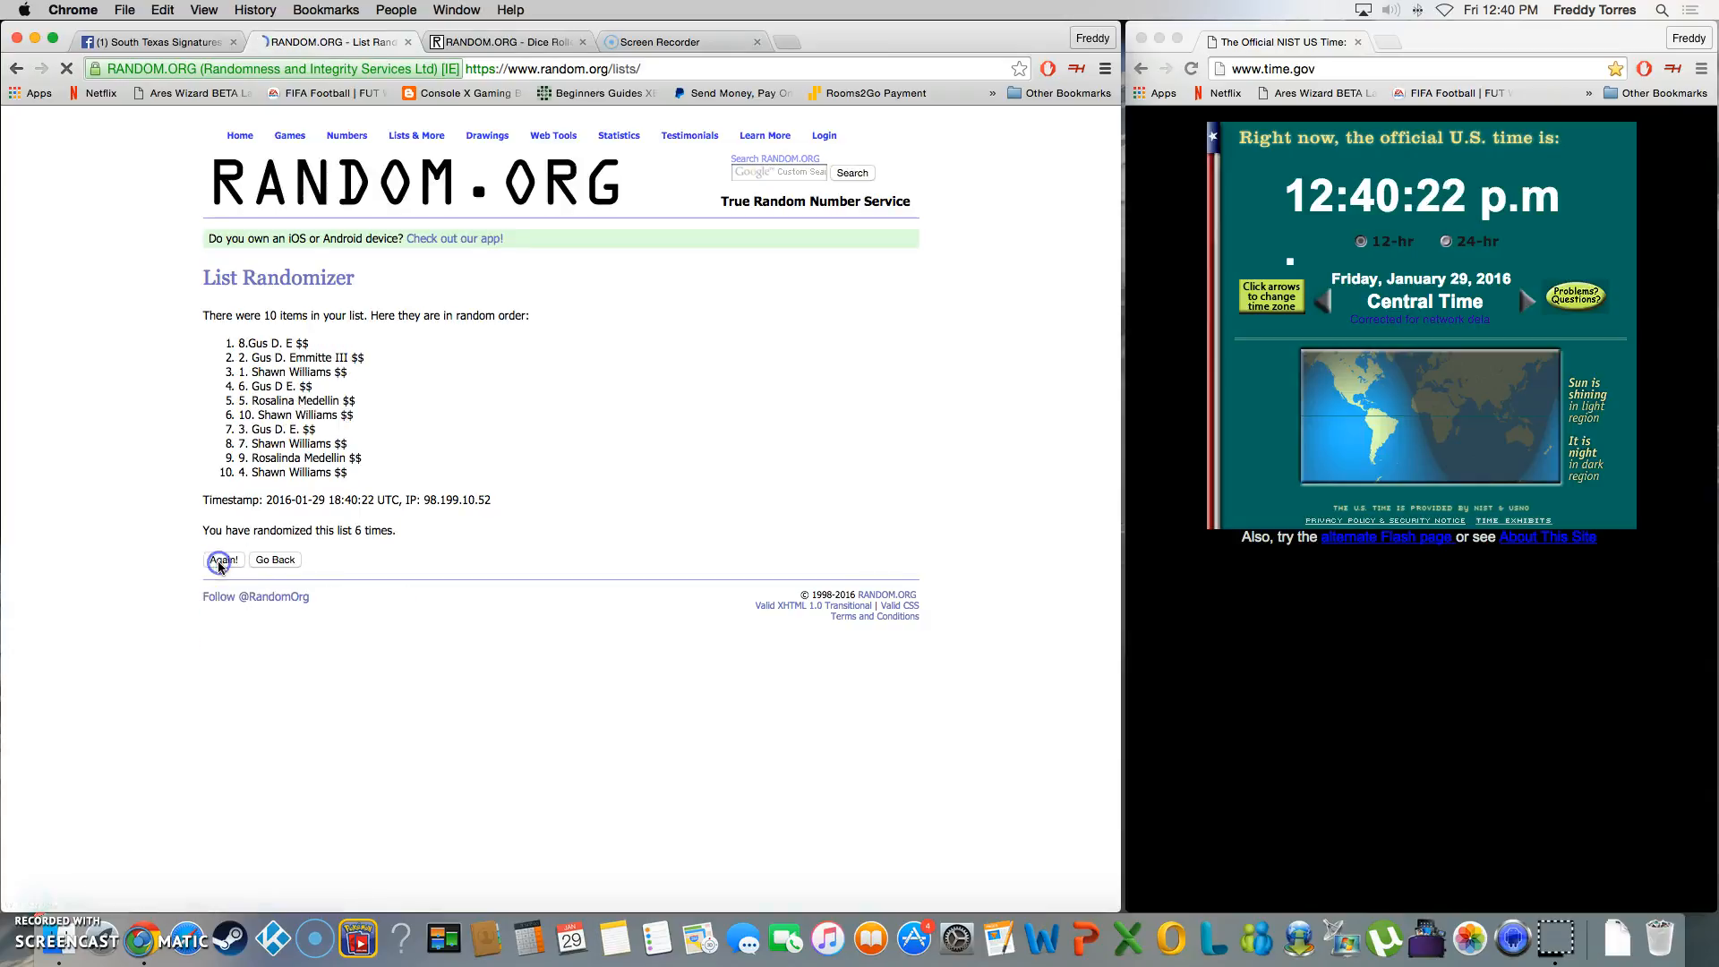
click(221, 559)
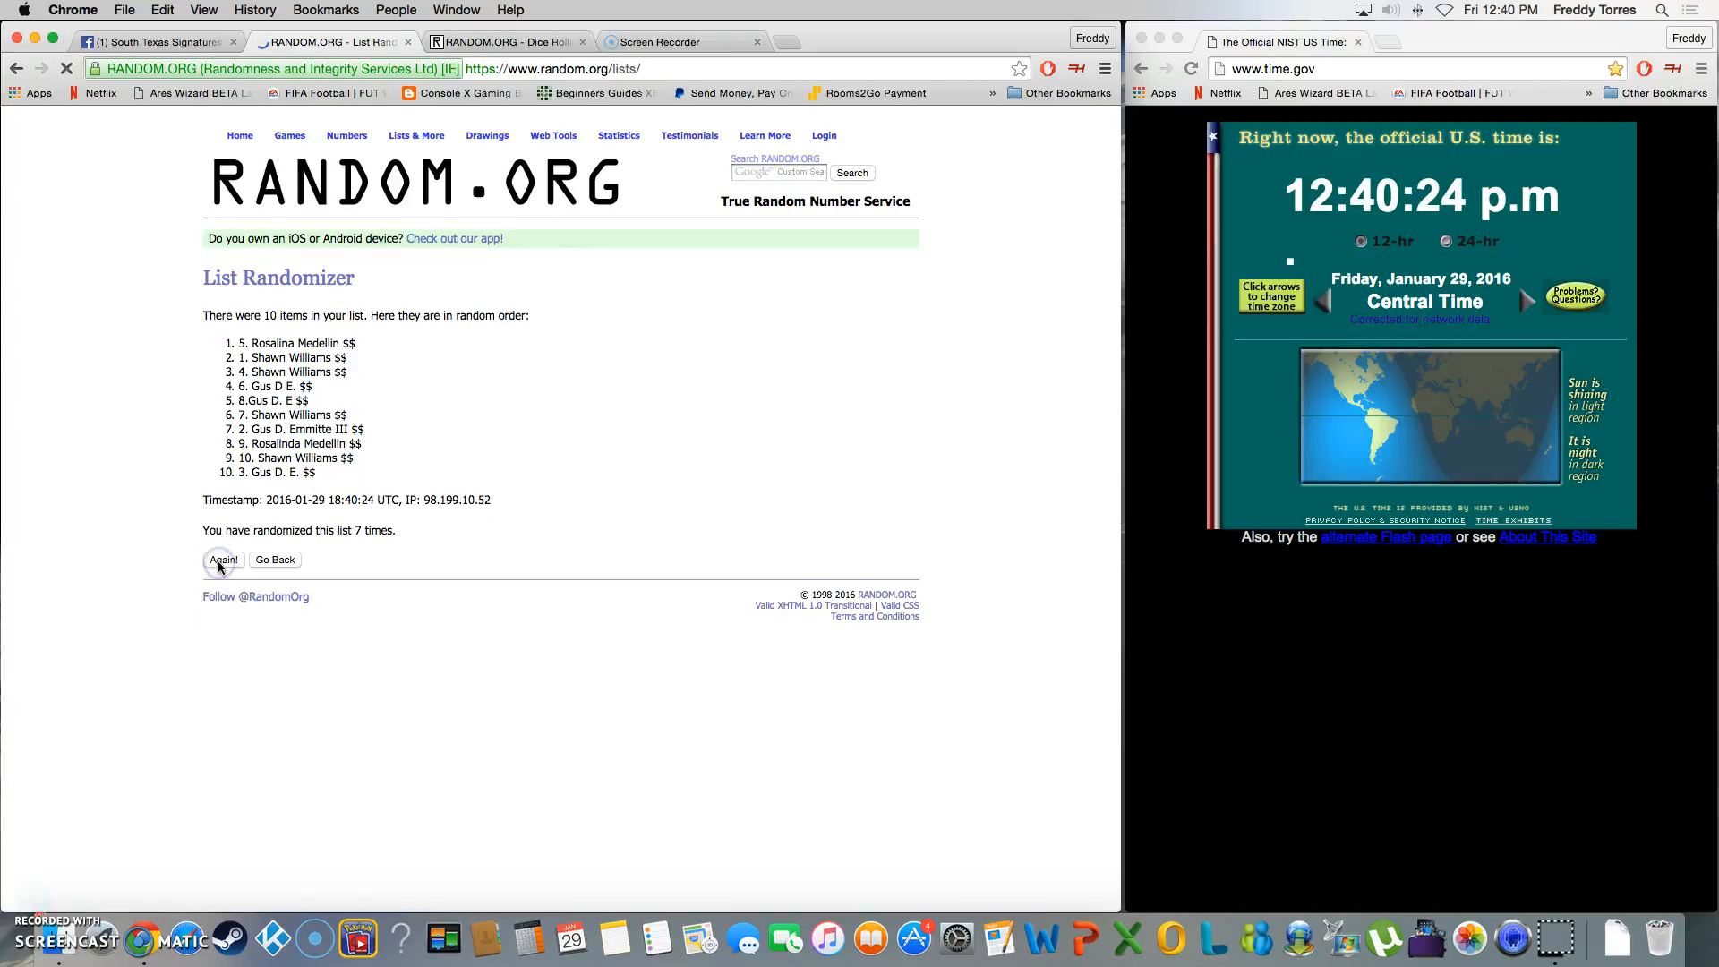
click(223, 561)
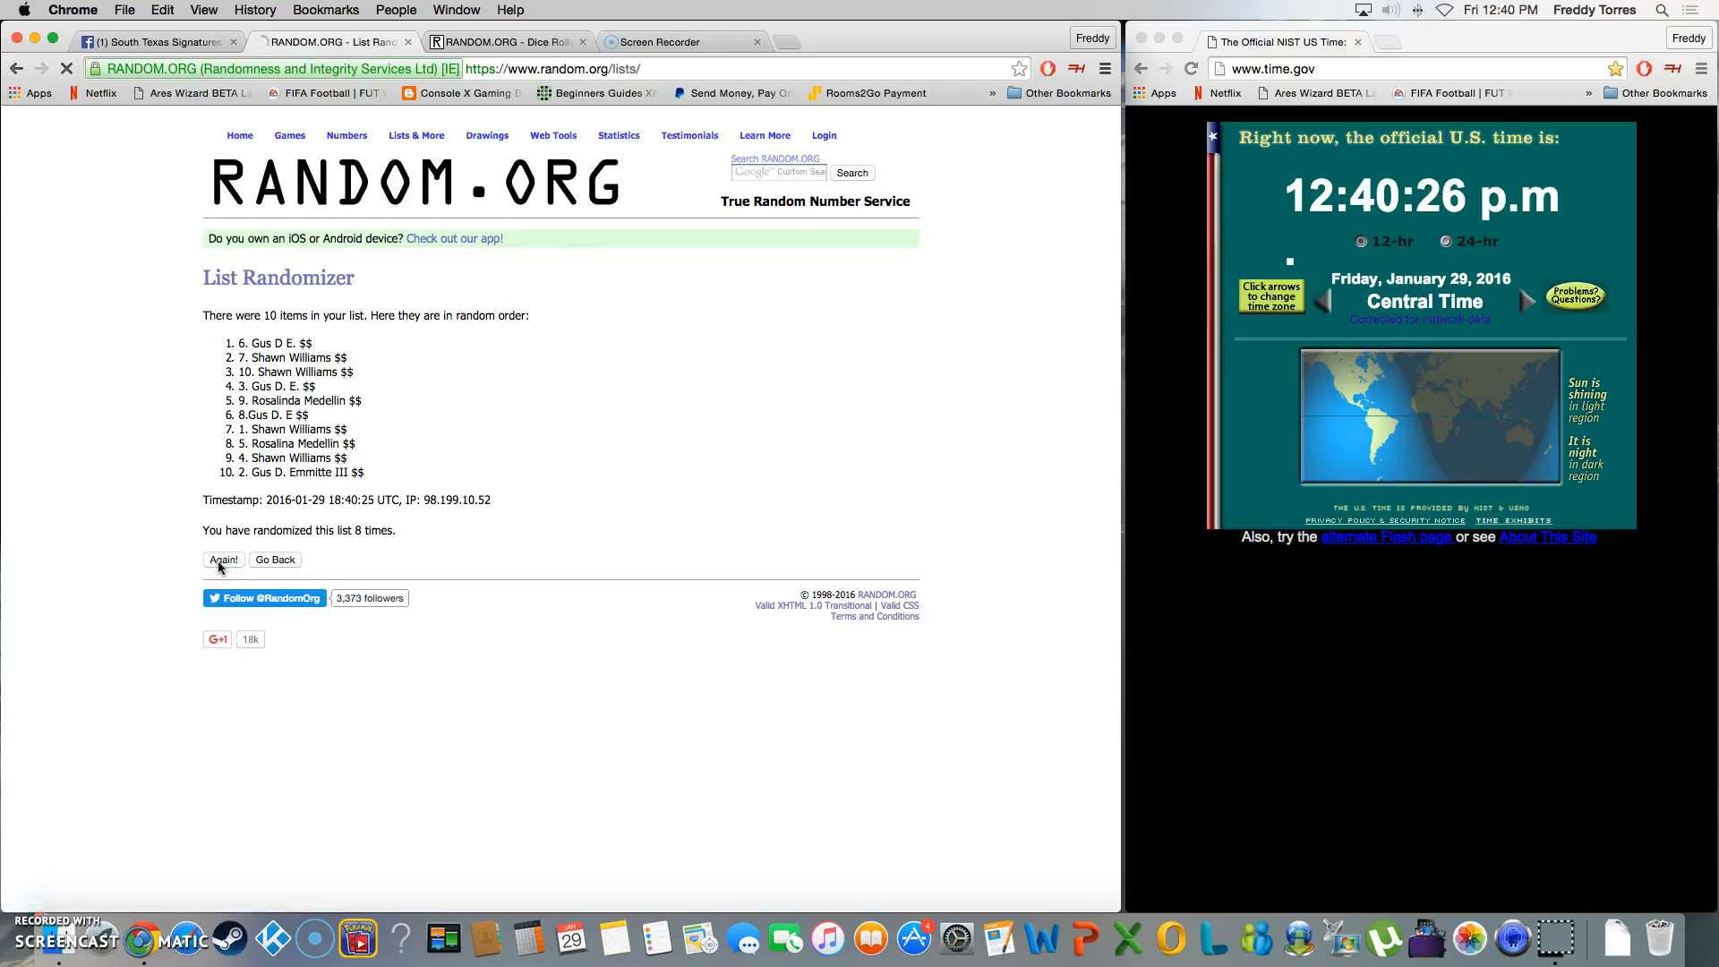
click(223, 558)
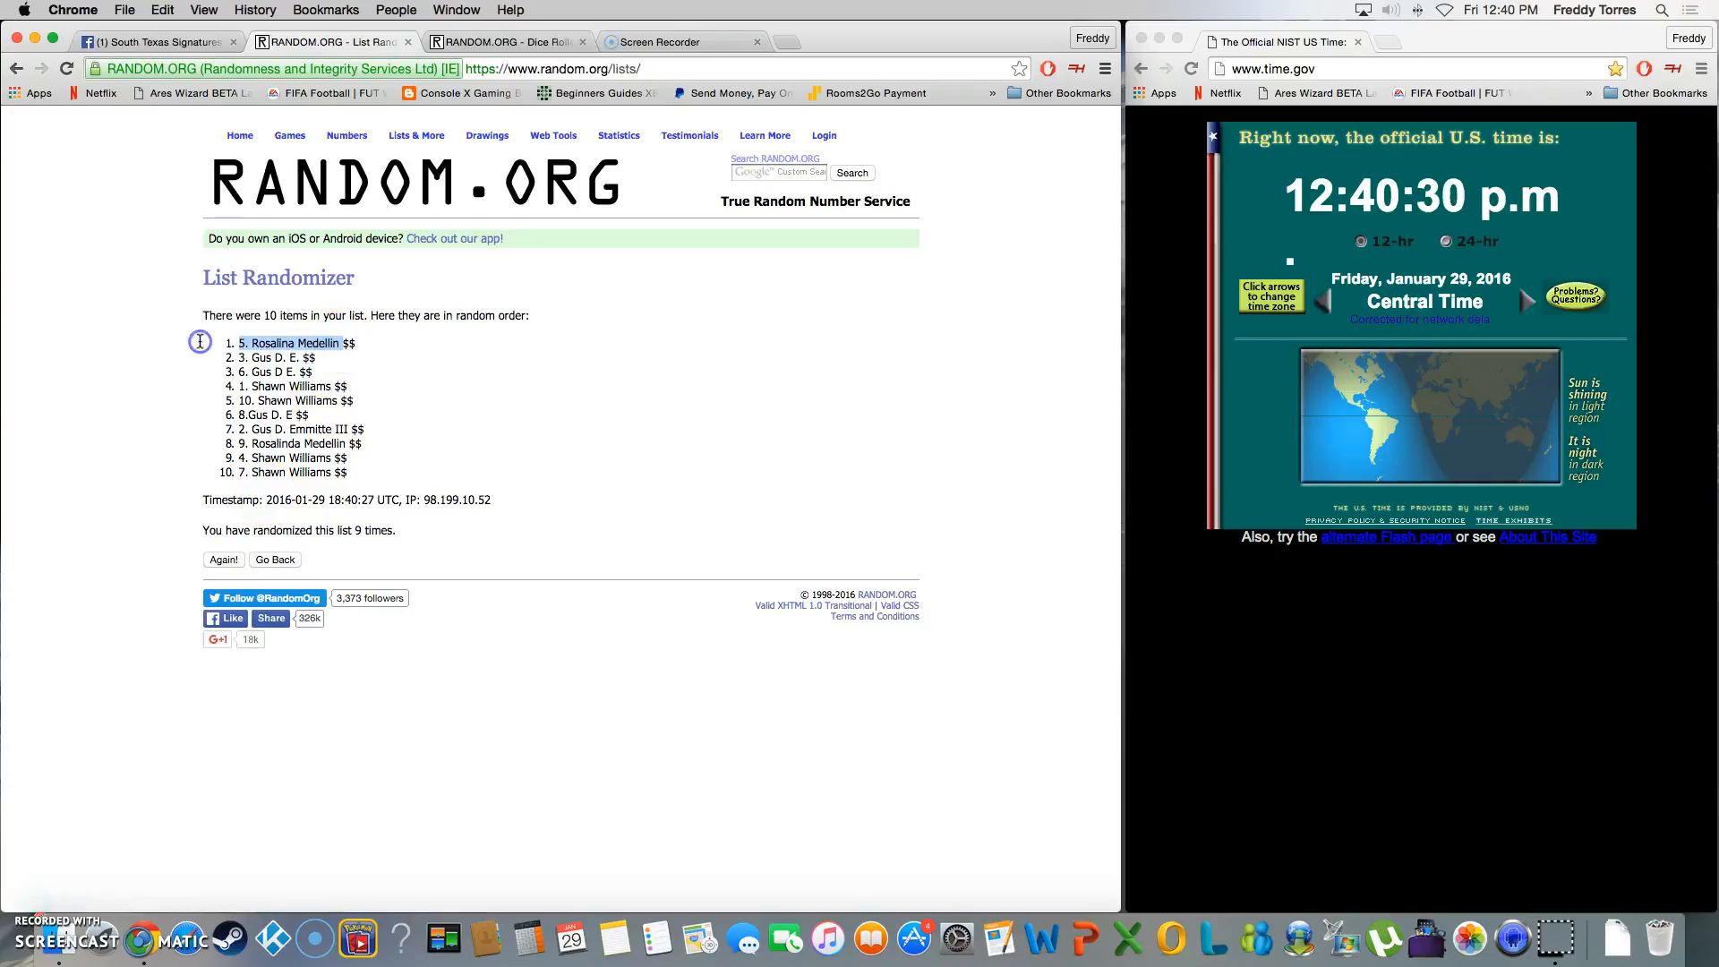
click(504, 42)
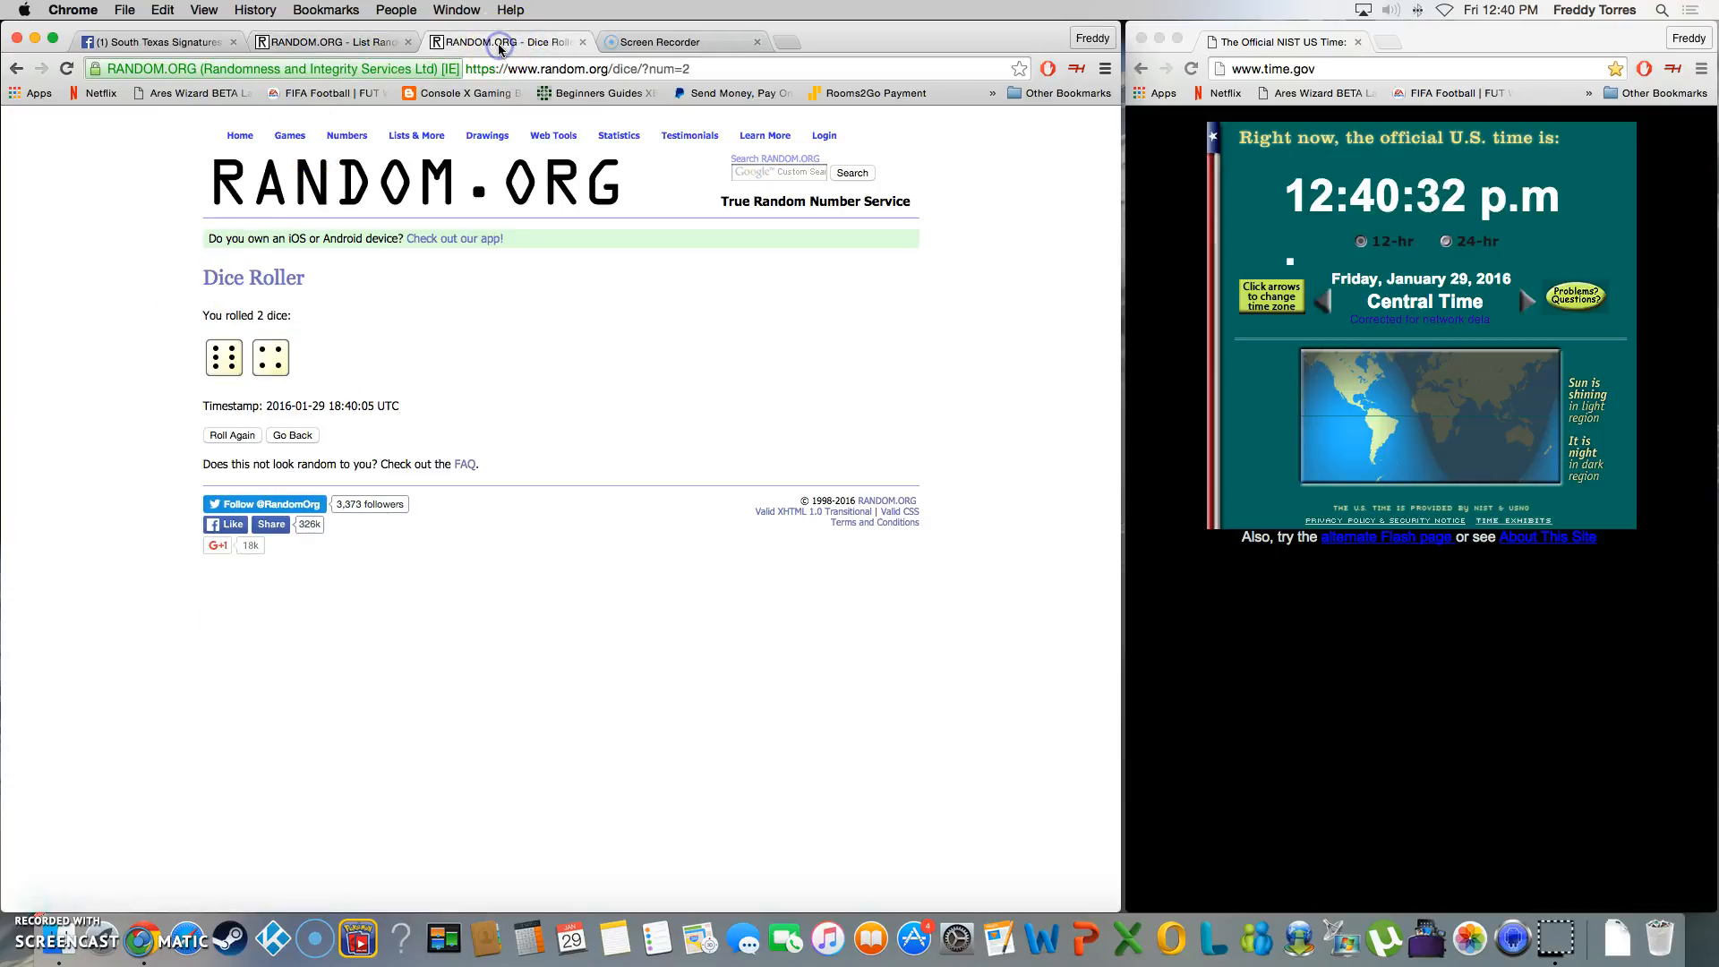
click(329, 42)
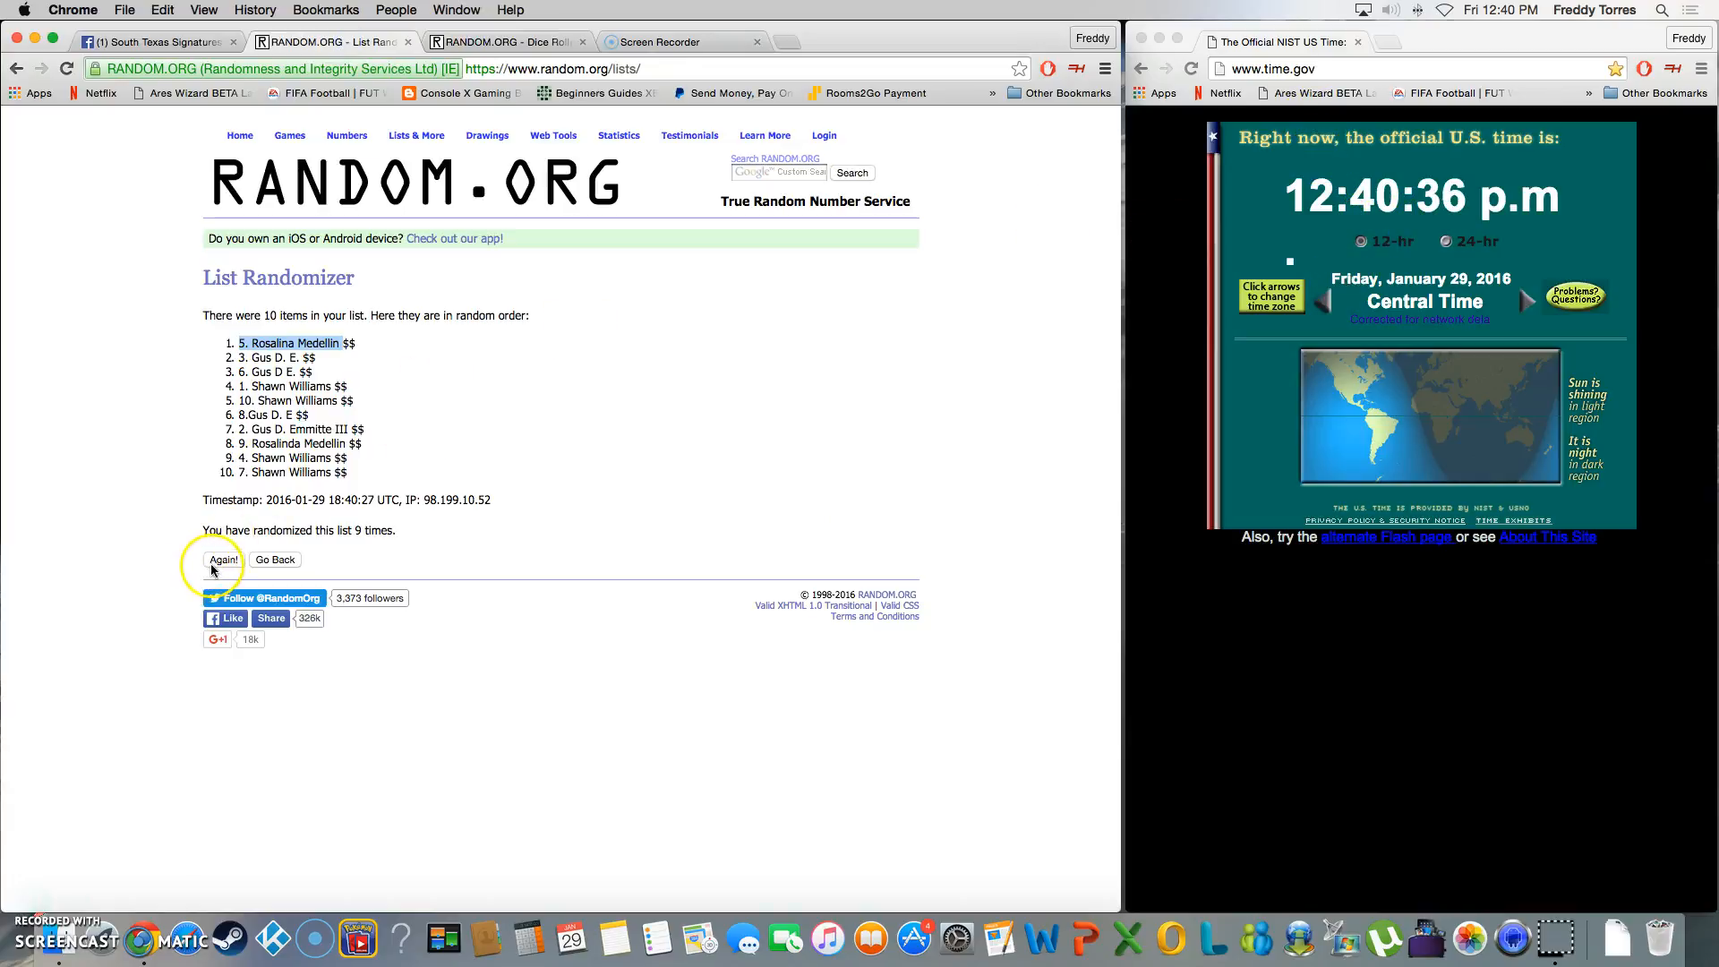
click(224, 559)
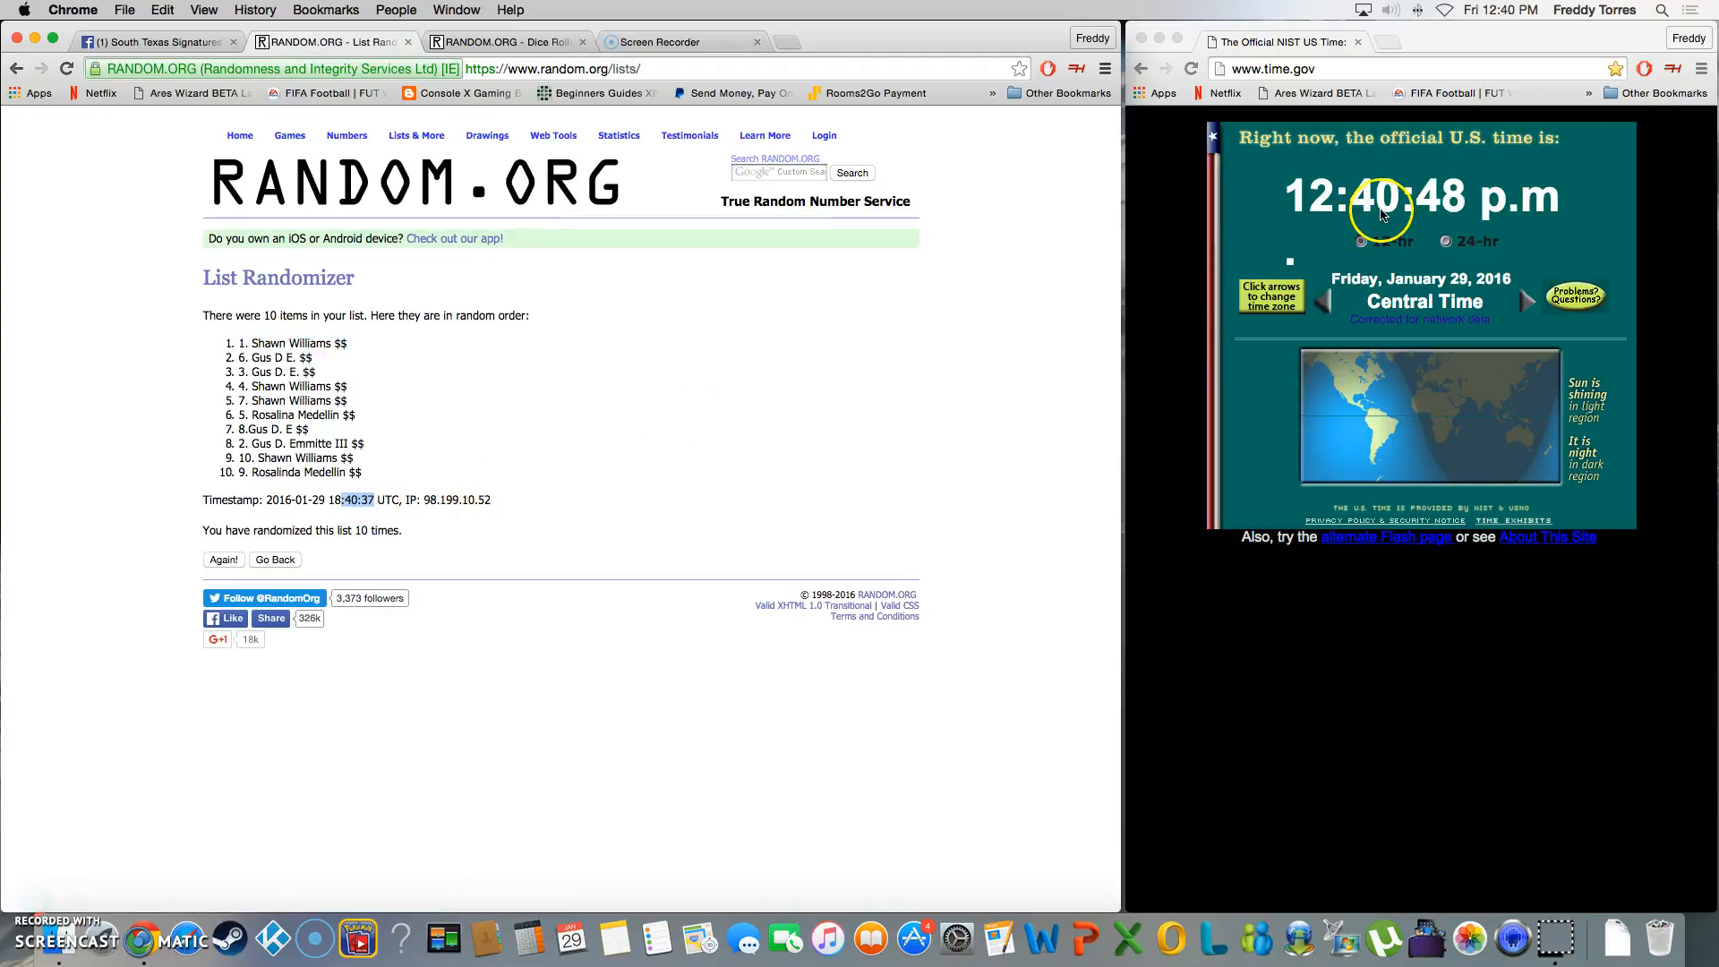
mouse_move(483, 135)
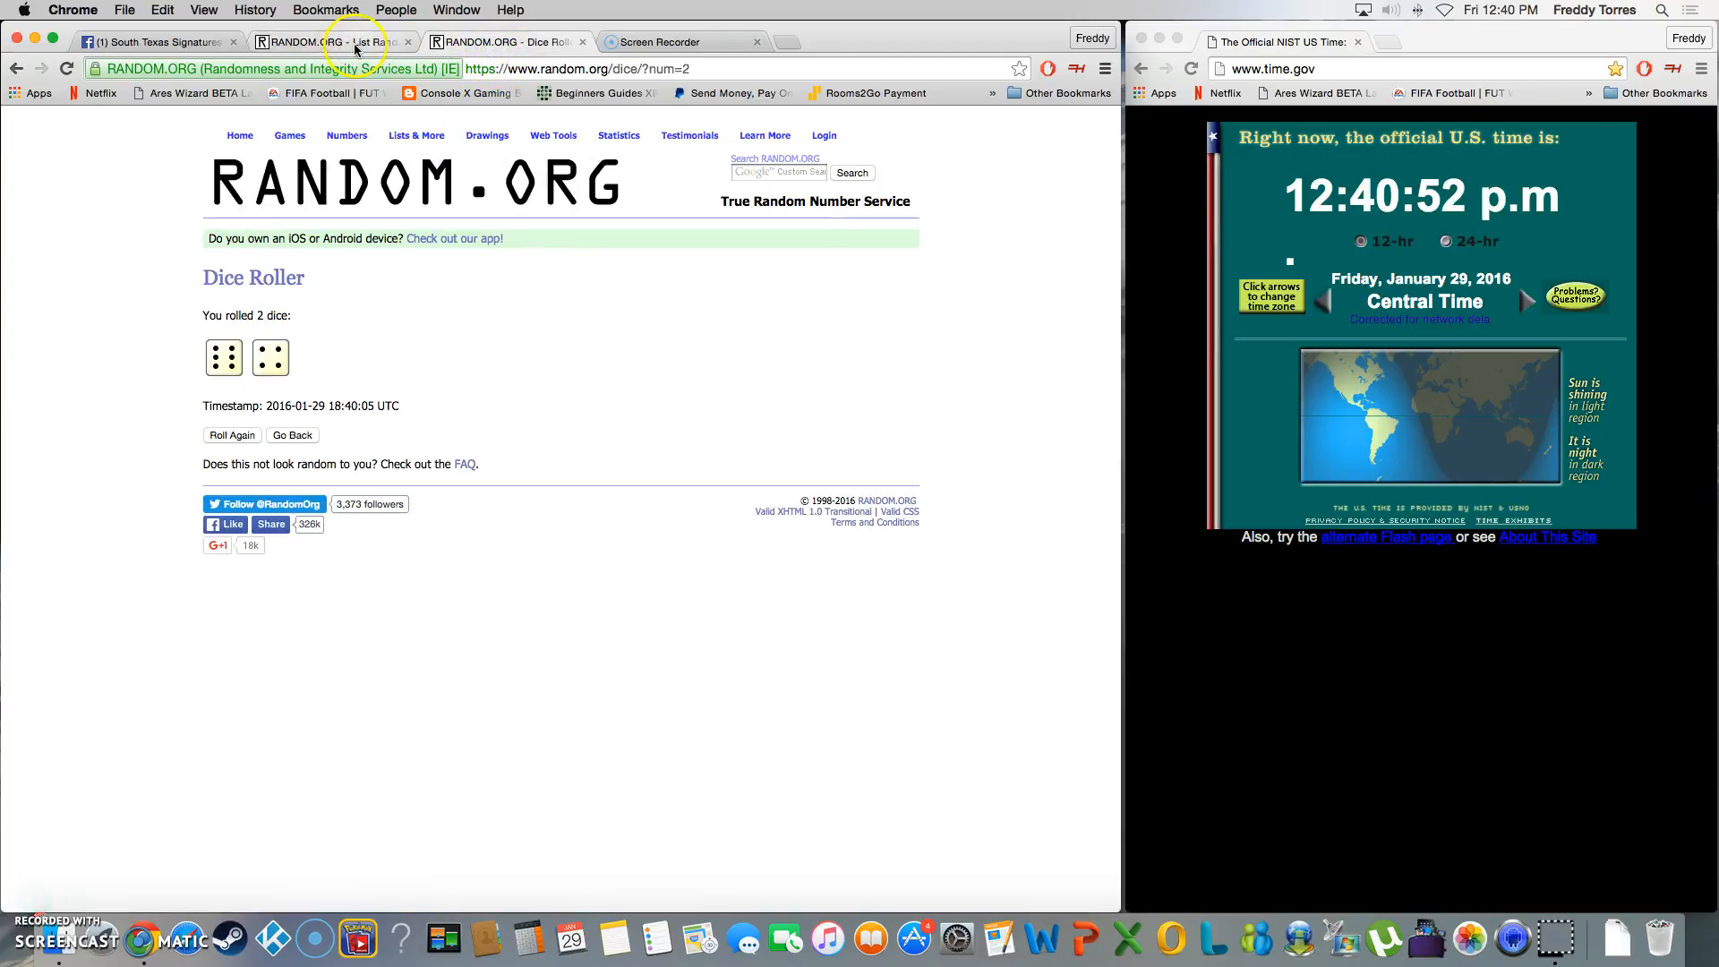
Check the final shuffled list, then switch back to the raffle post on Facebook
click(328, 42)
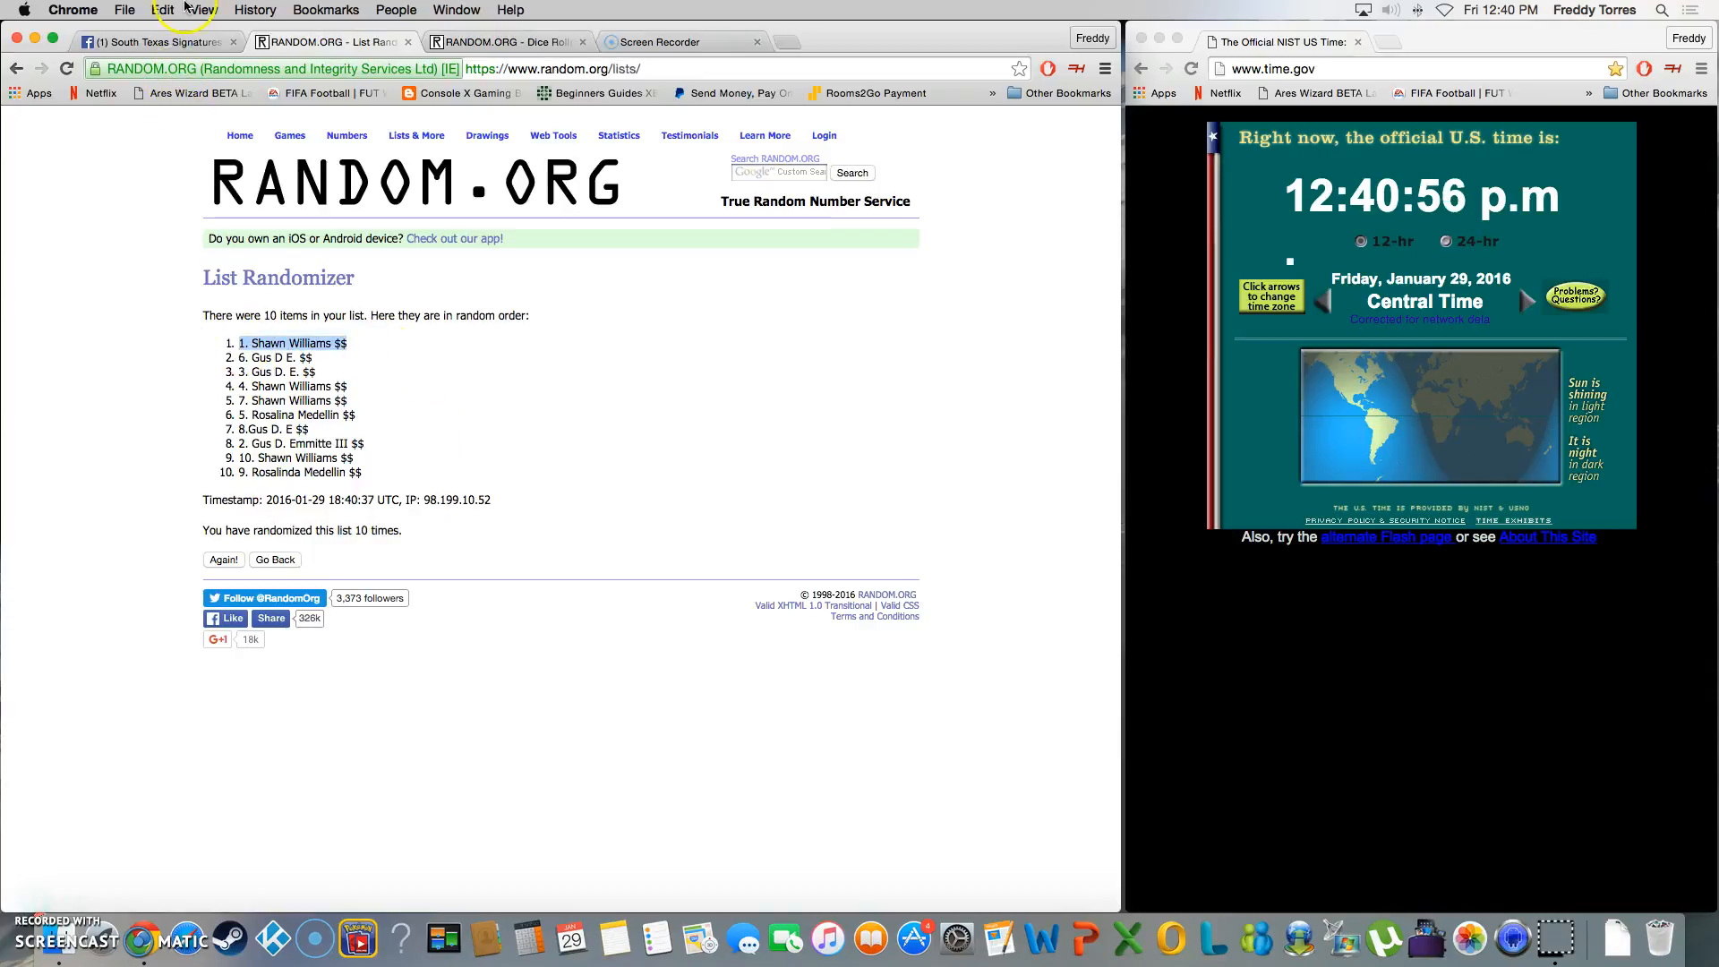
click(154, 42)
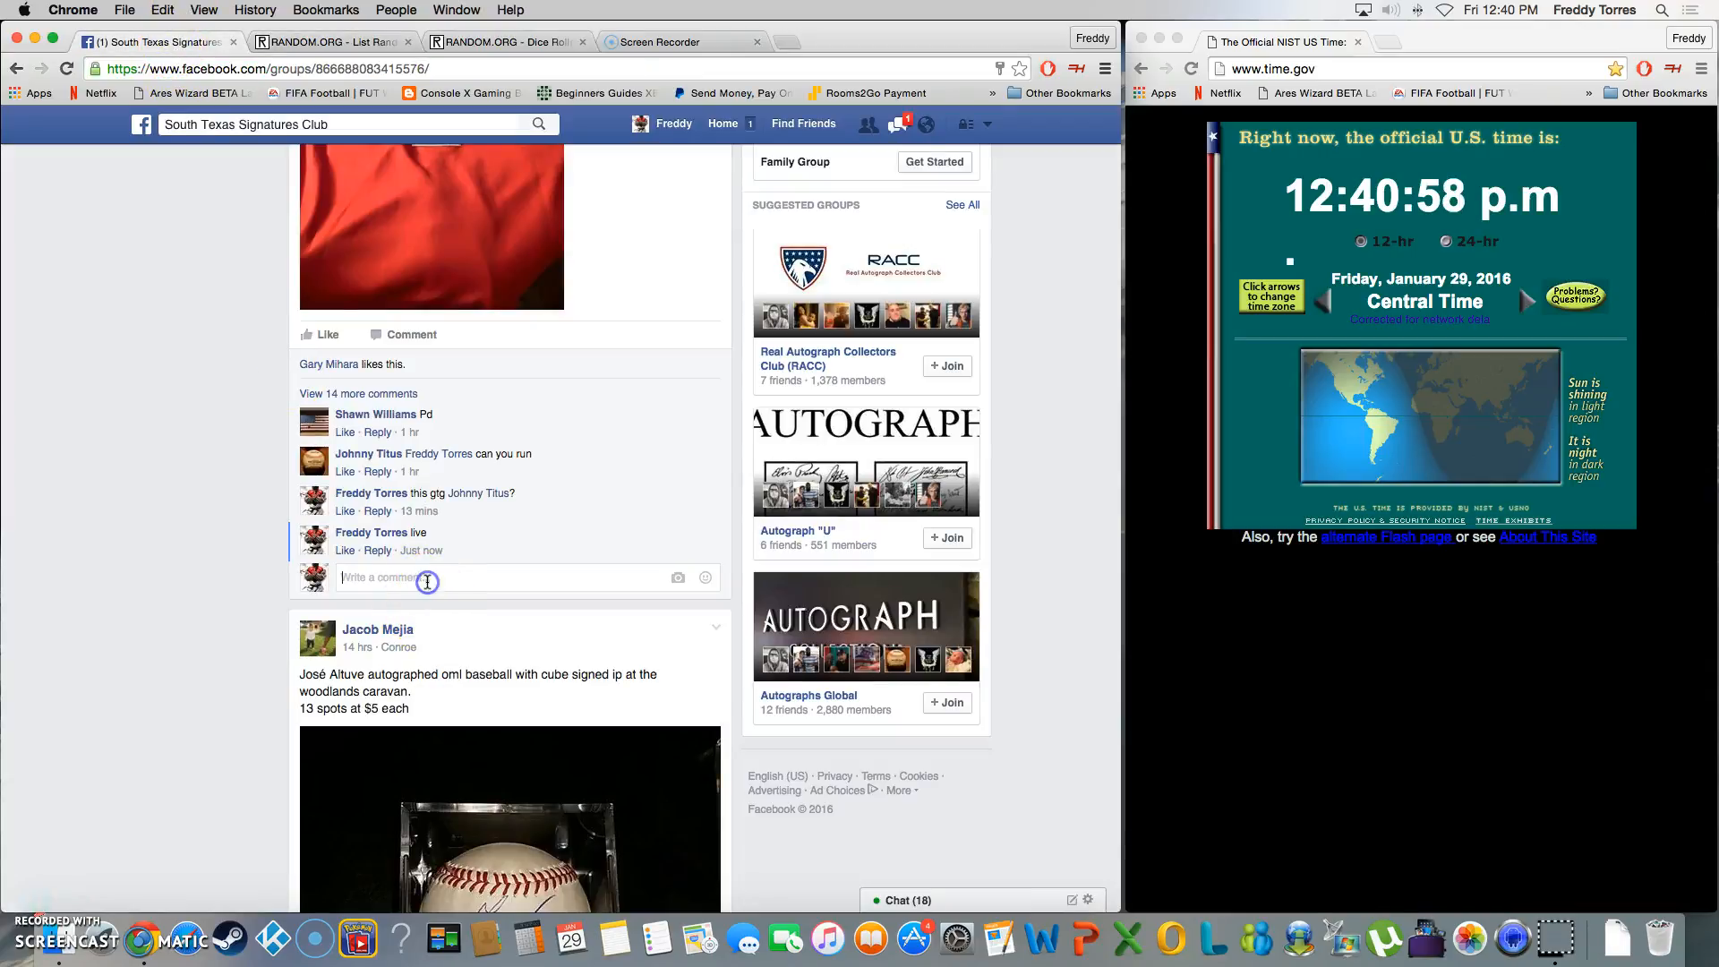